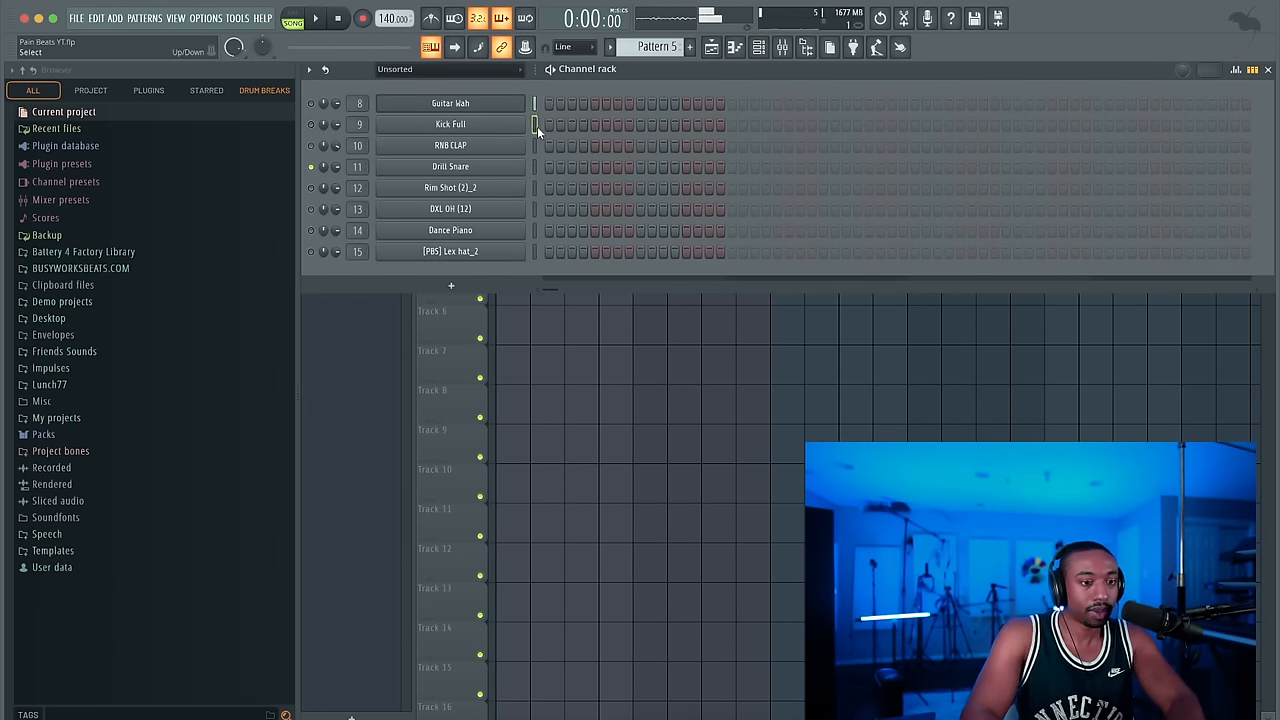
- Select the Dance Piano channel and bring up its instrument menu
{"action": "left_click", "coordinate": [536, 144]}
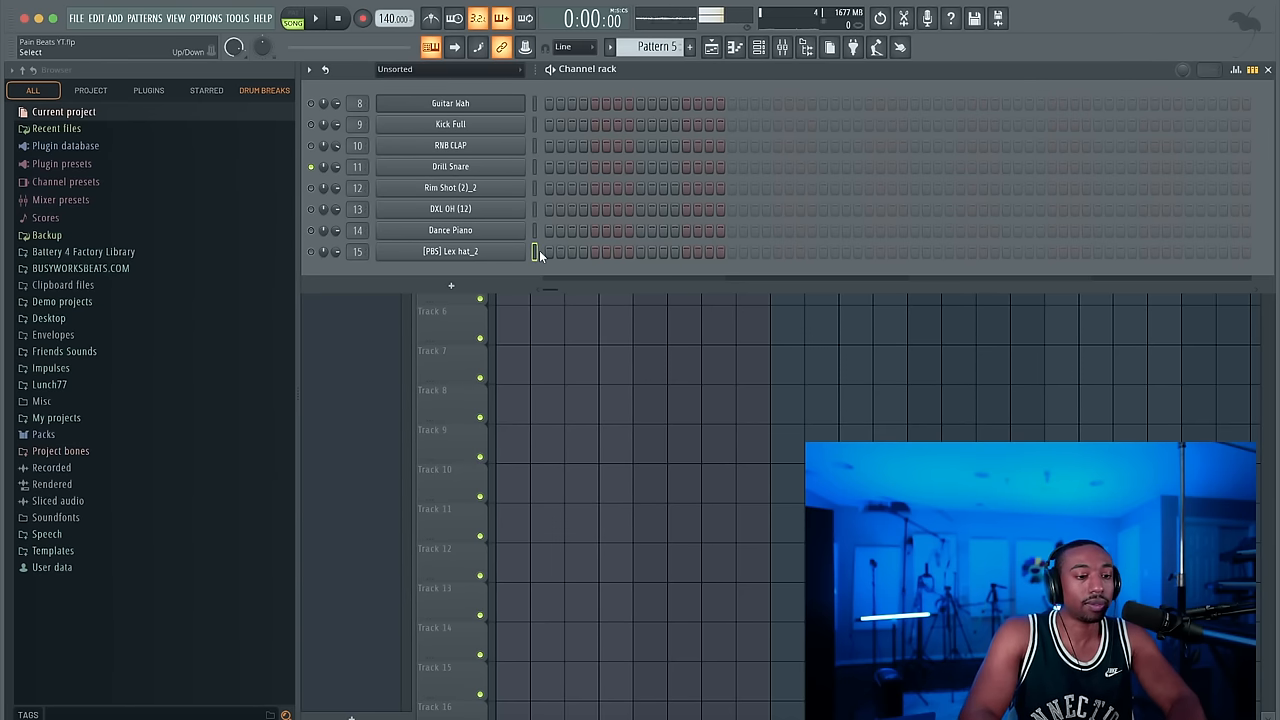
{"action": "left_click", "coordinate": [536, 252]}
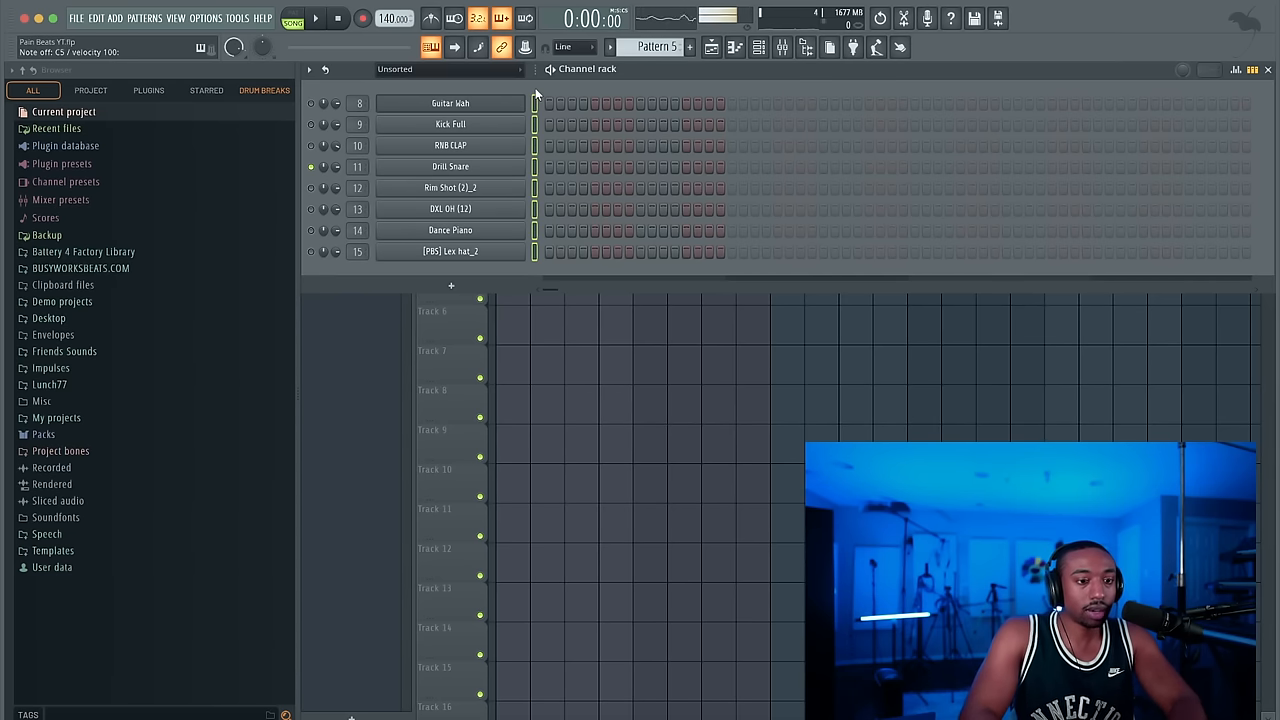
{"action": "left_click", "coordinate": [450, 104]}
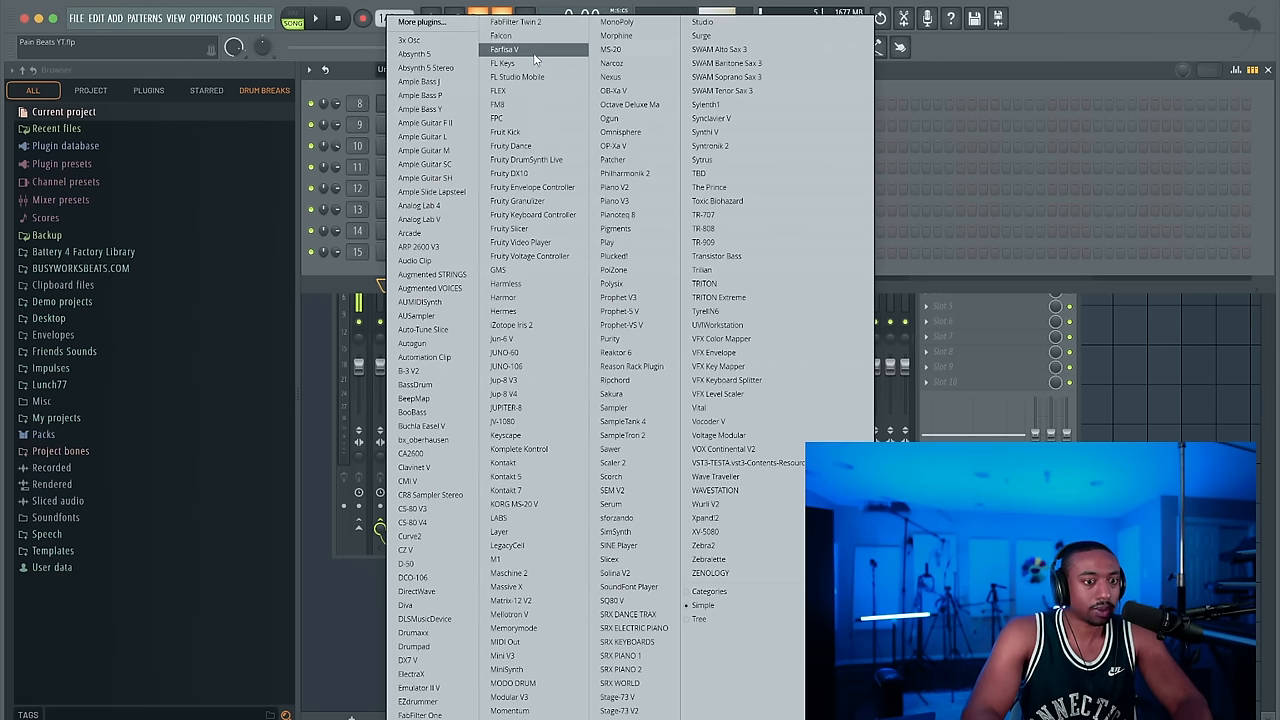
- Load FL Keys for the Dance Piano channel, then close its window to reveal the mixer
{"action": "left_click", "coordinate": [500, 62]}
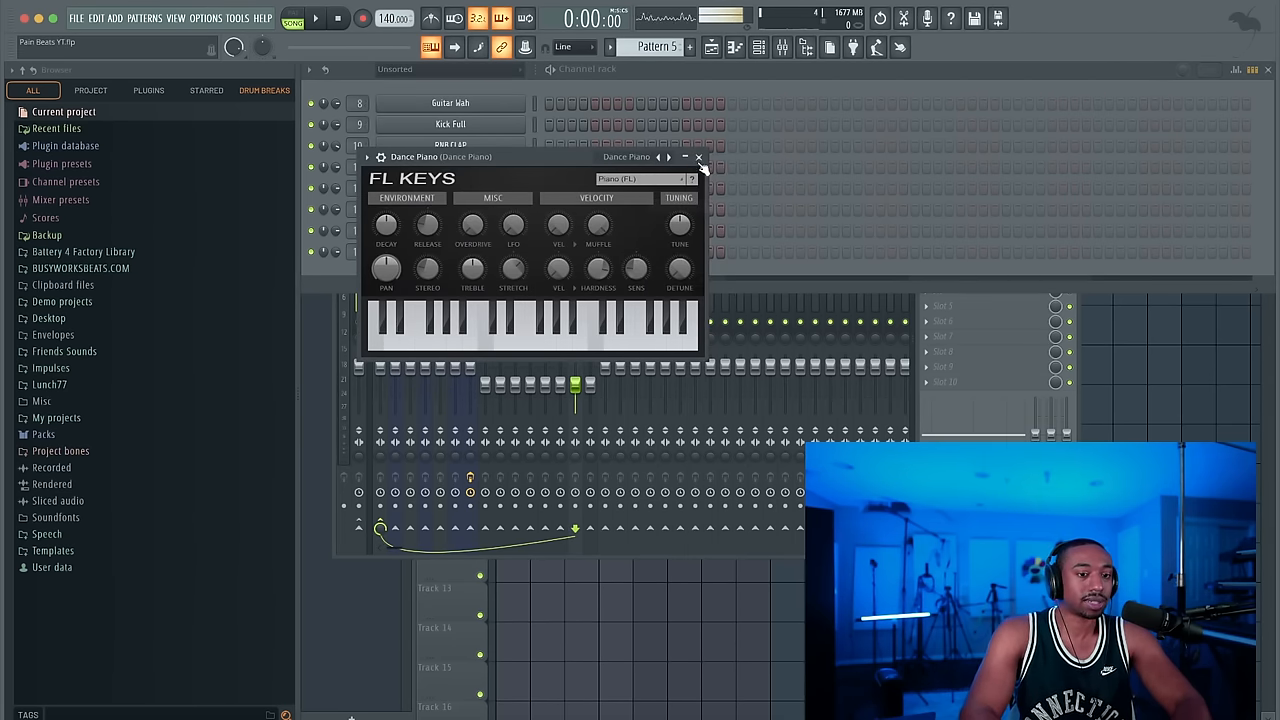
{"action": "left_click", "coordinate": [698, 156]}
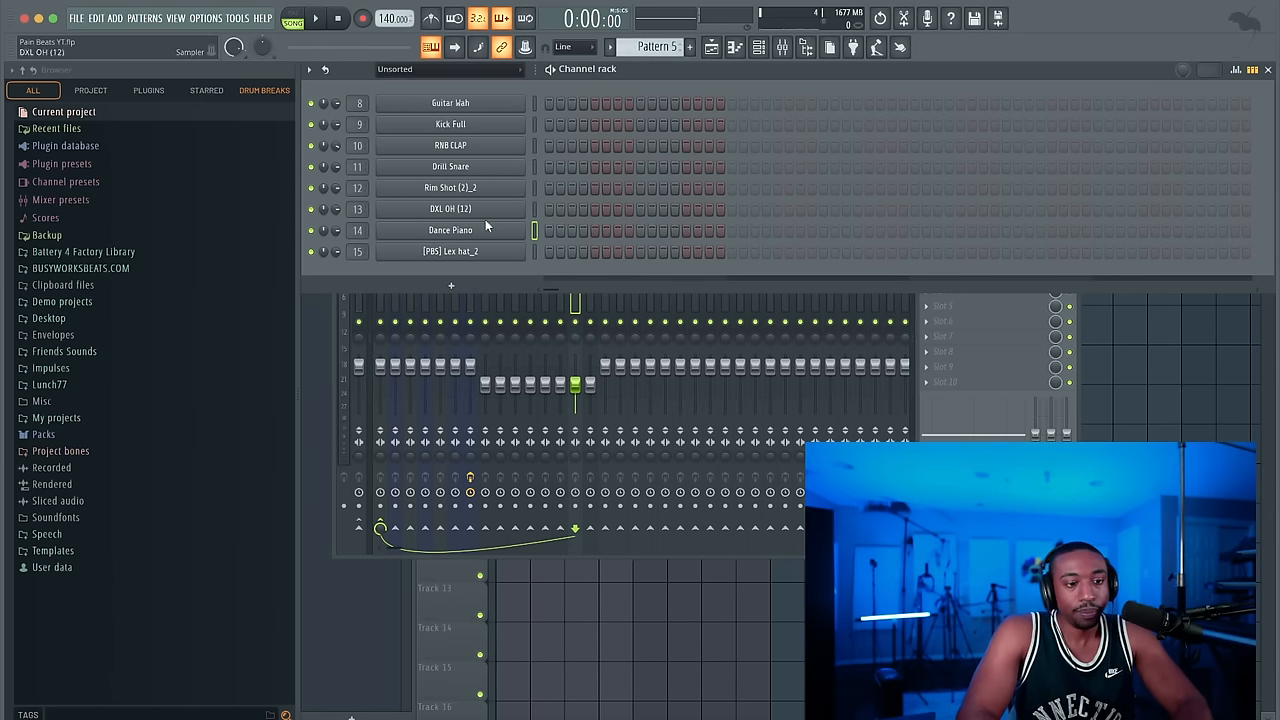
- Open the Dance Piano piano roll and draw the first two chord notes at bar one
{"action": "double_click", "coordinate": [450, 230]}
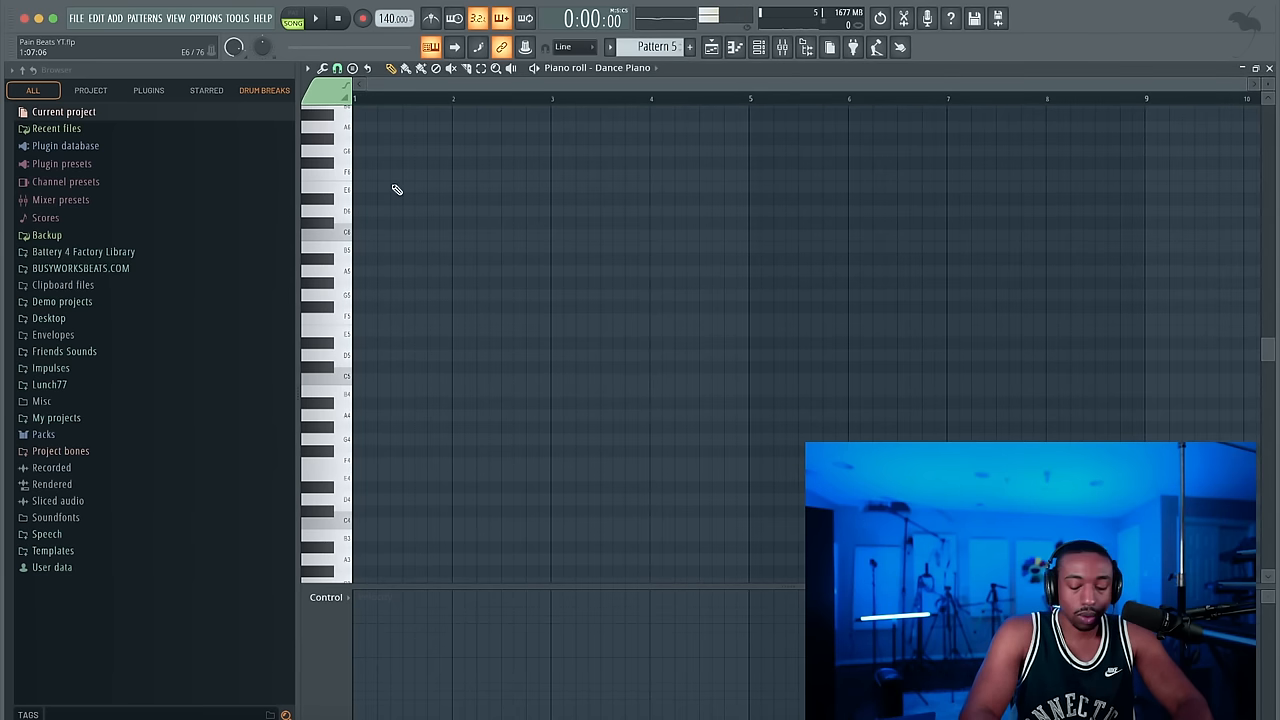
{"action": "mouse_move", "coordinate": [370, 274]}
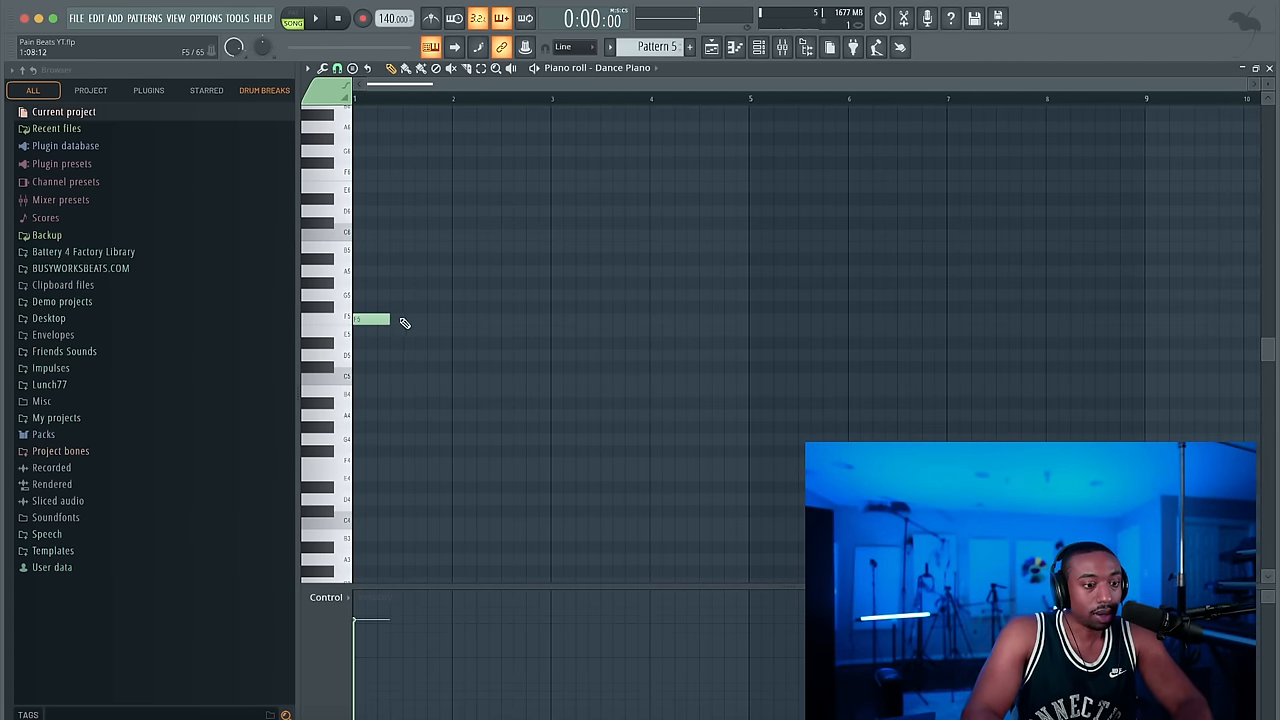
{"action": "left_click_drag", "start_coordinate": [378, 320], "coordinate": [448, 320]}
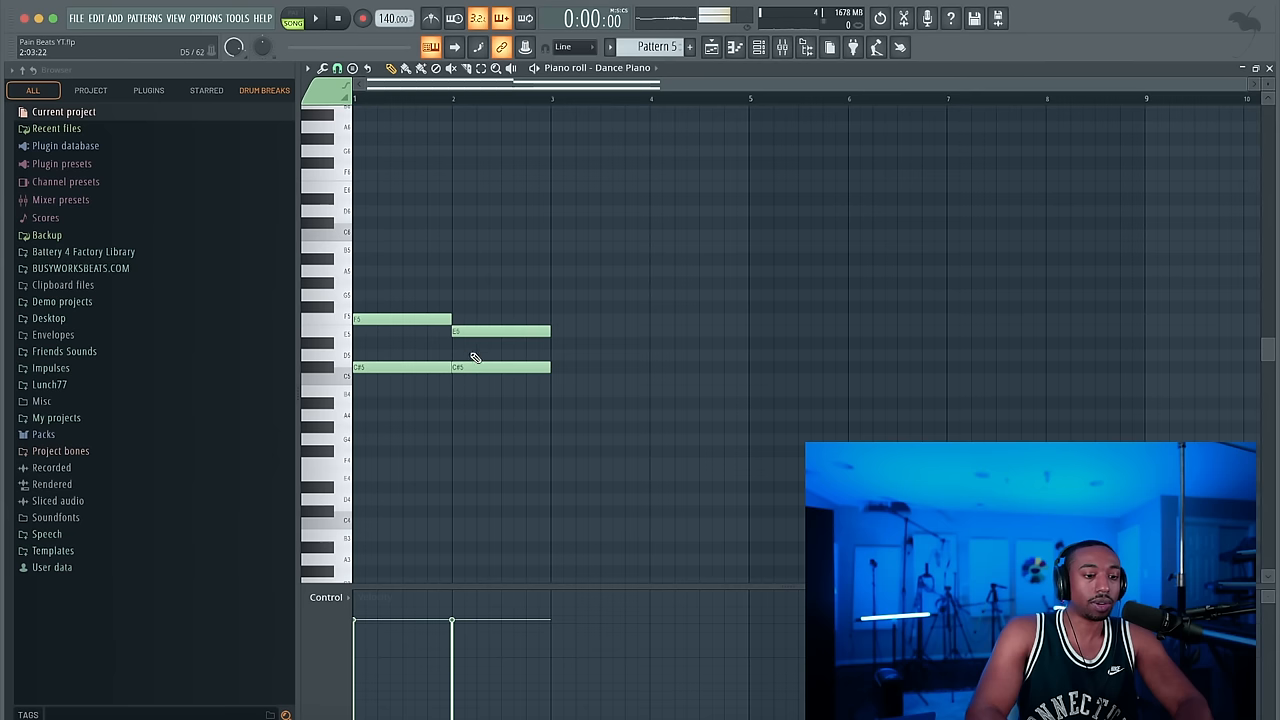
{"action": "left_click", "coordinate": [470, 368]}
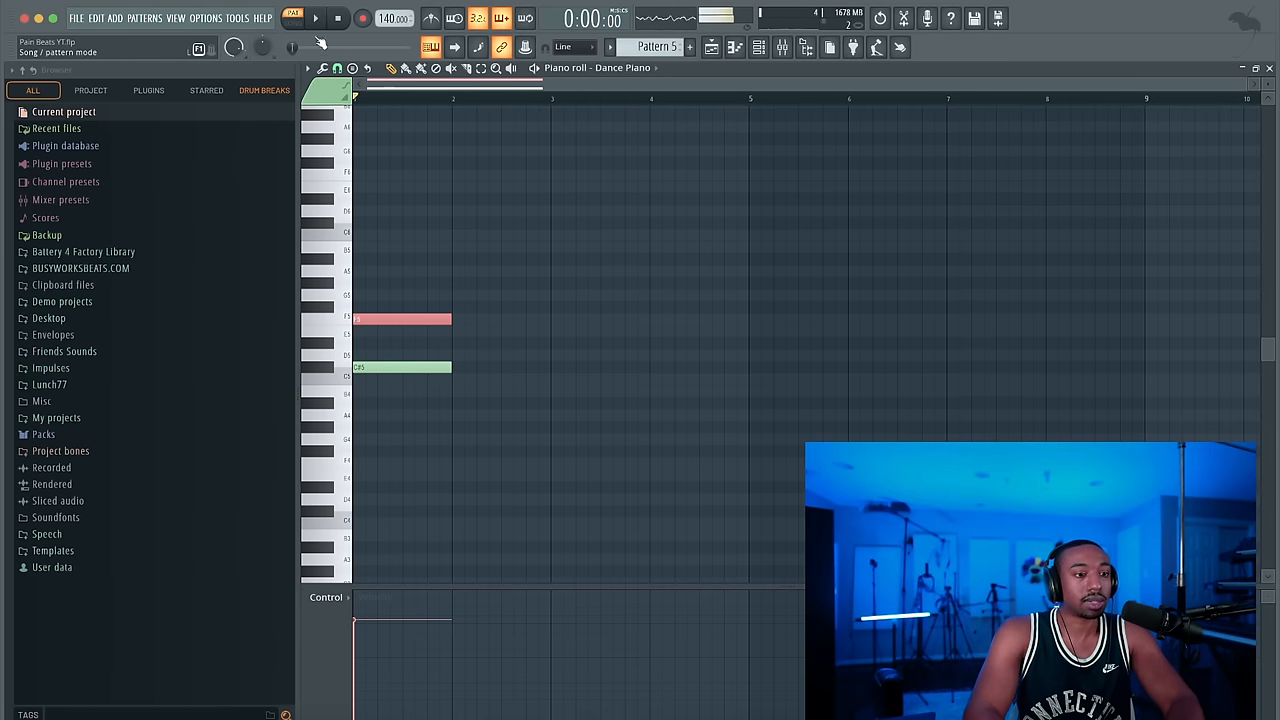
- Complete two three-note chords across bars one and two and play them back
{"action": "left_click", "coordinate": [400, 320]}
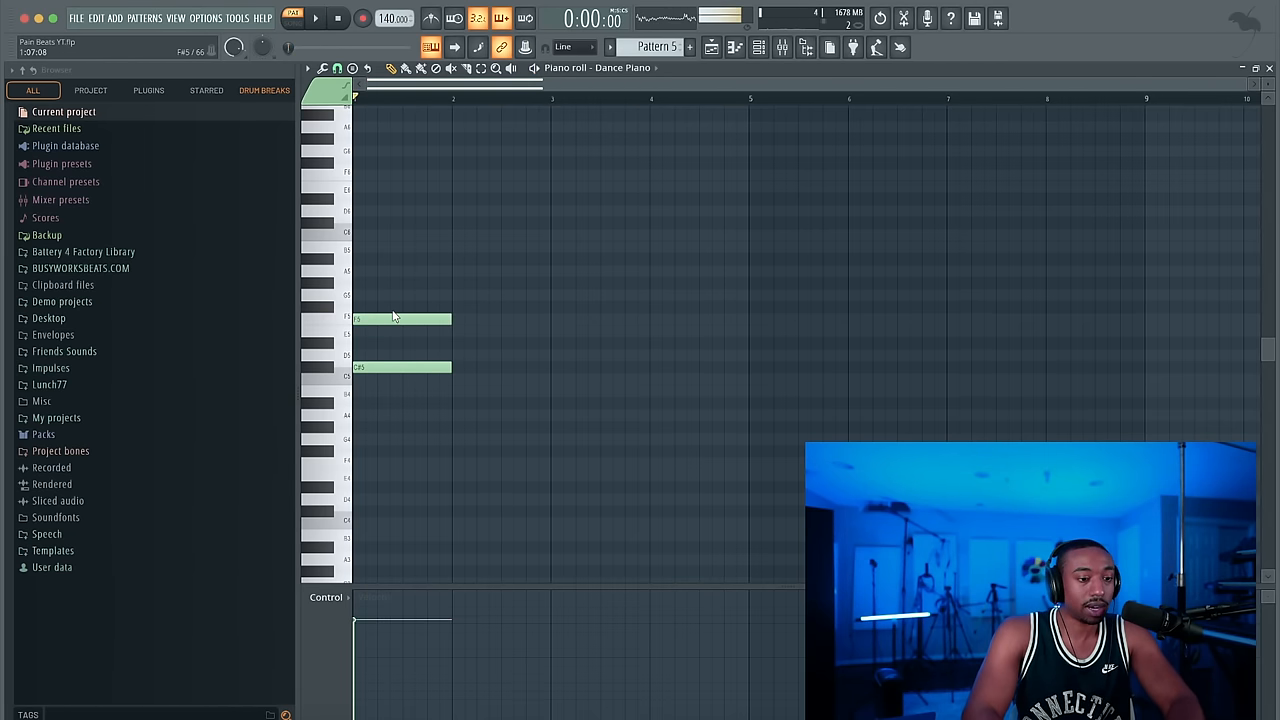
{"action": "left_click", "coordinate": [400, 320]}
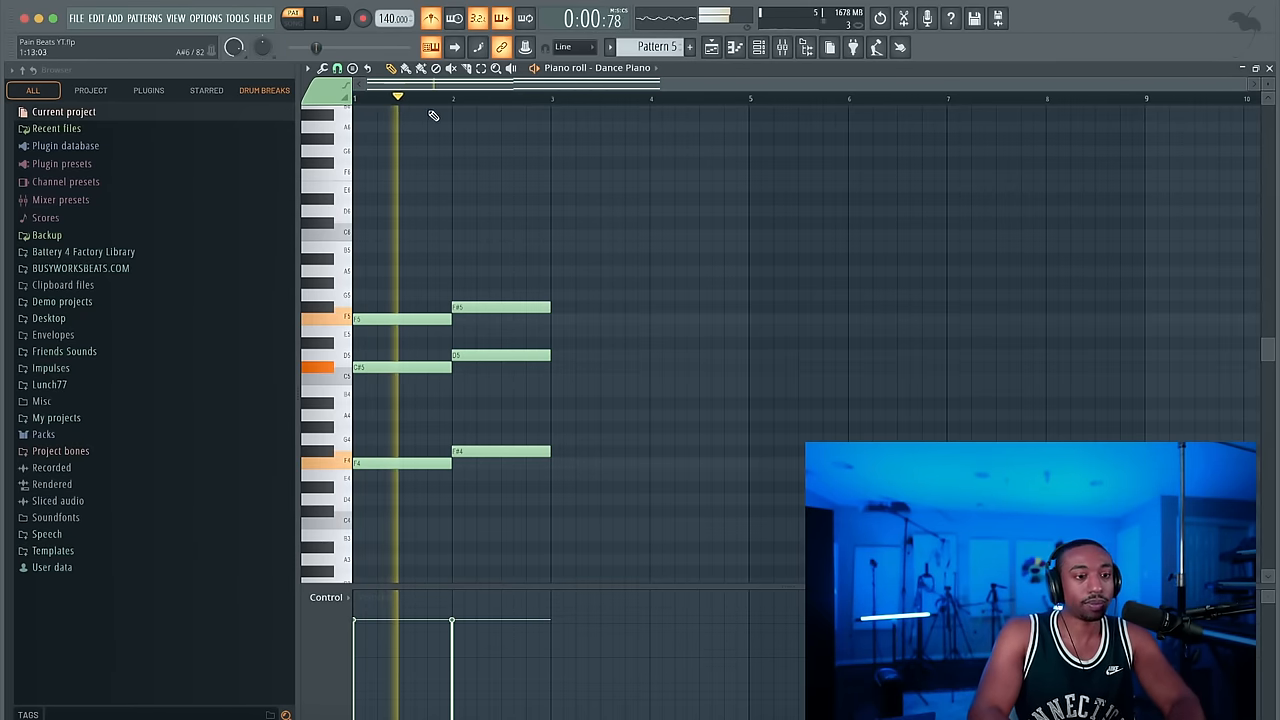
{"action": "left_click", "coordinate": [336, 18]}
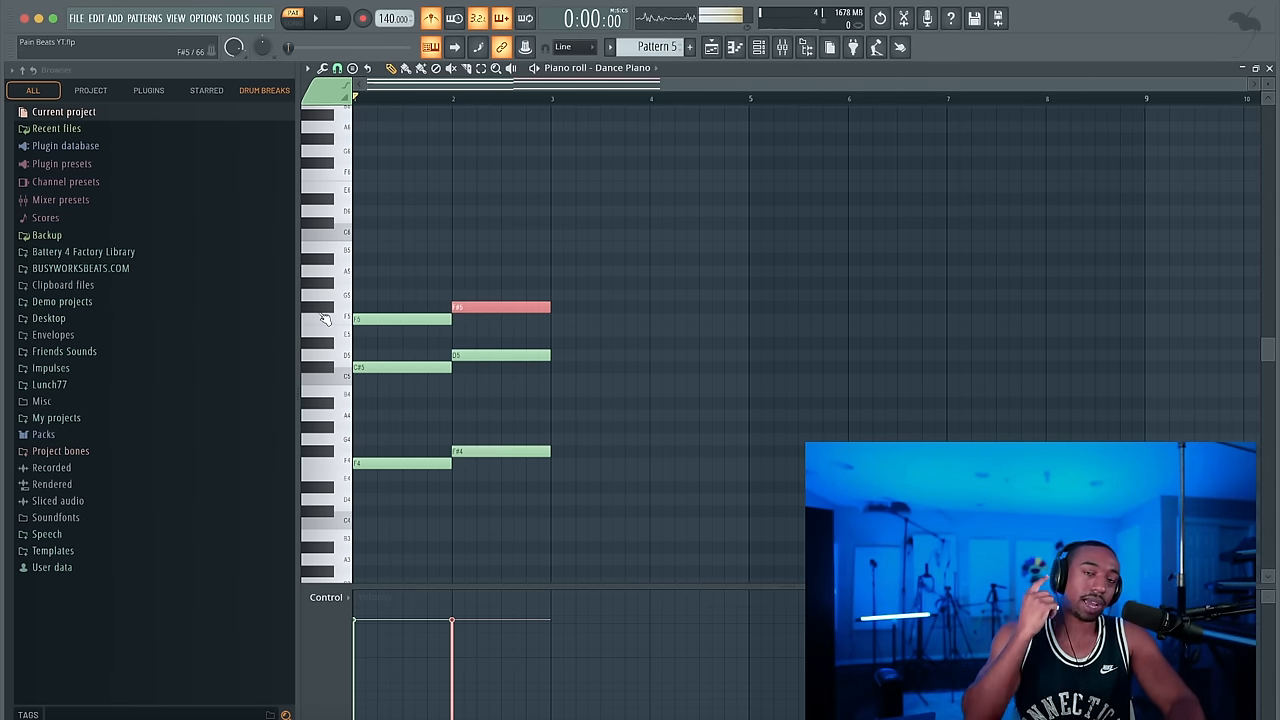
- Shorten the second chord's notes so they end before the close of bar two
{"action": "left_click", "coordinate": [330, 320]}
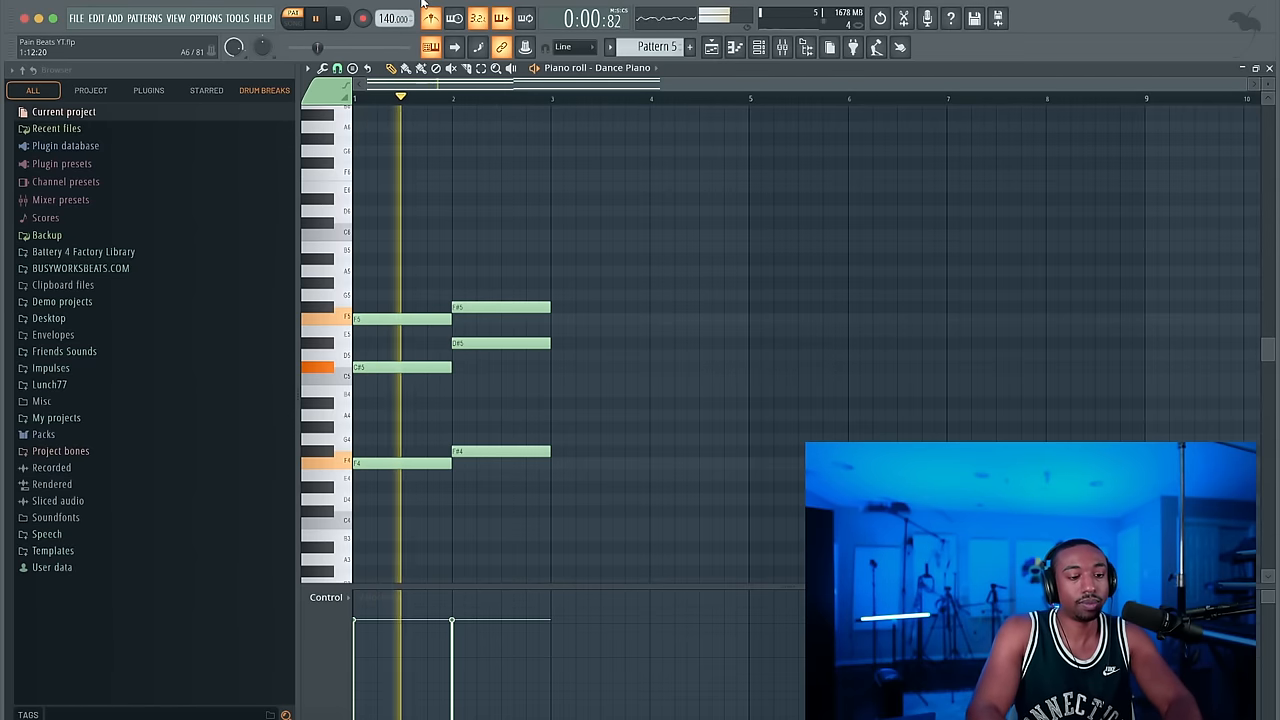
{"action": "left_click", "coordinate": [432, 18]}
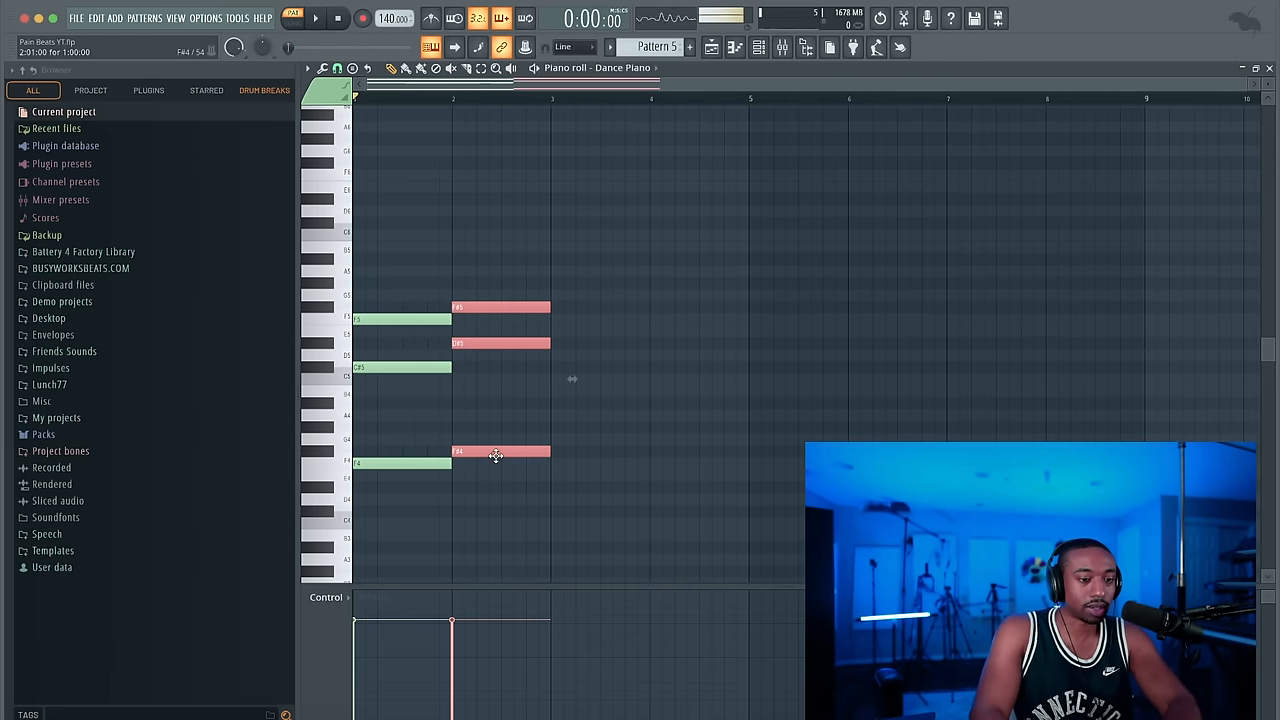
{"action": "left_click", "coordinate": [316, 18]}
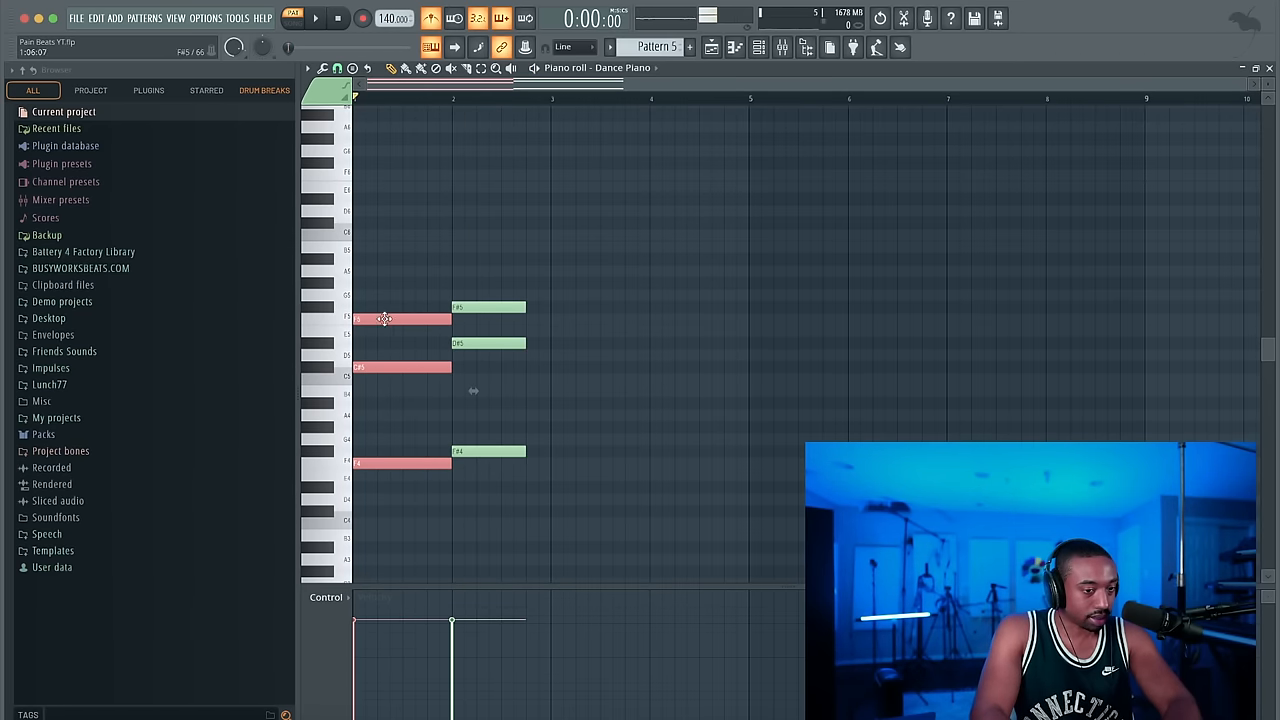
- Paste the first chord after the second and hold it out to bar five
{"action": "left_click", "coordinate": [316, 18]}
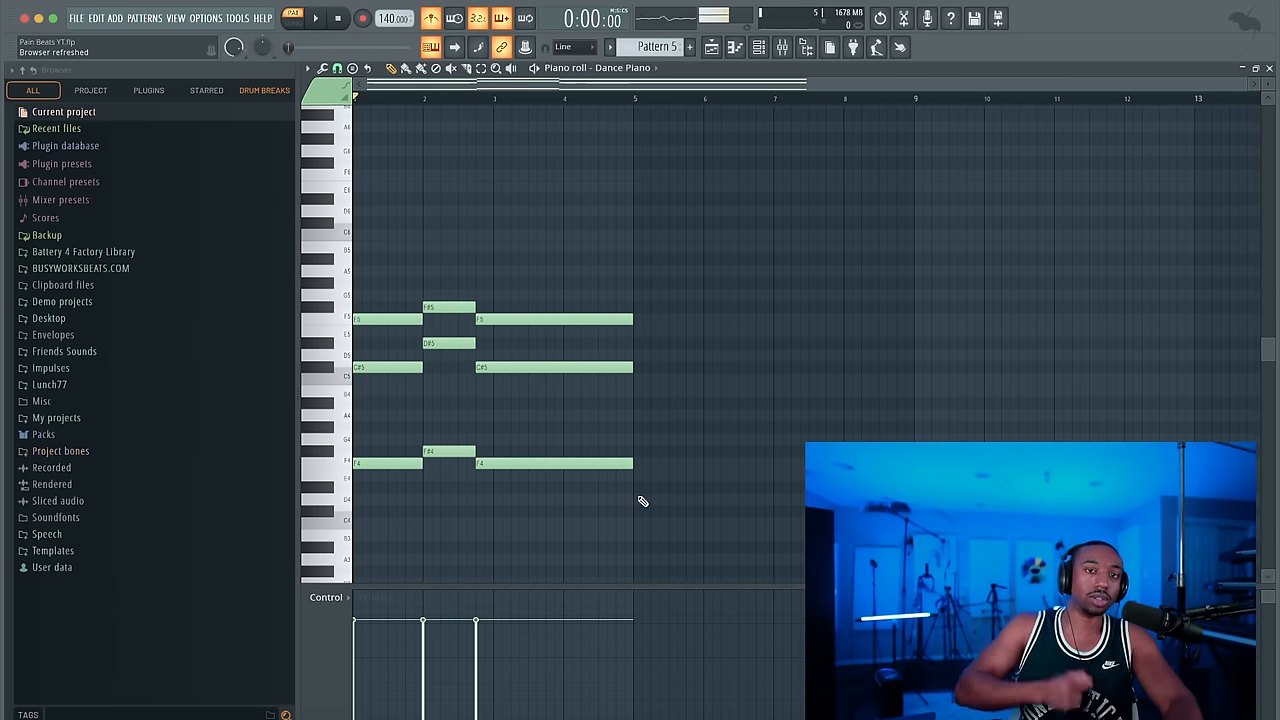
{"action": "mouse_move", "coordinate": [702, 390]}
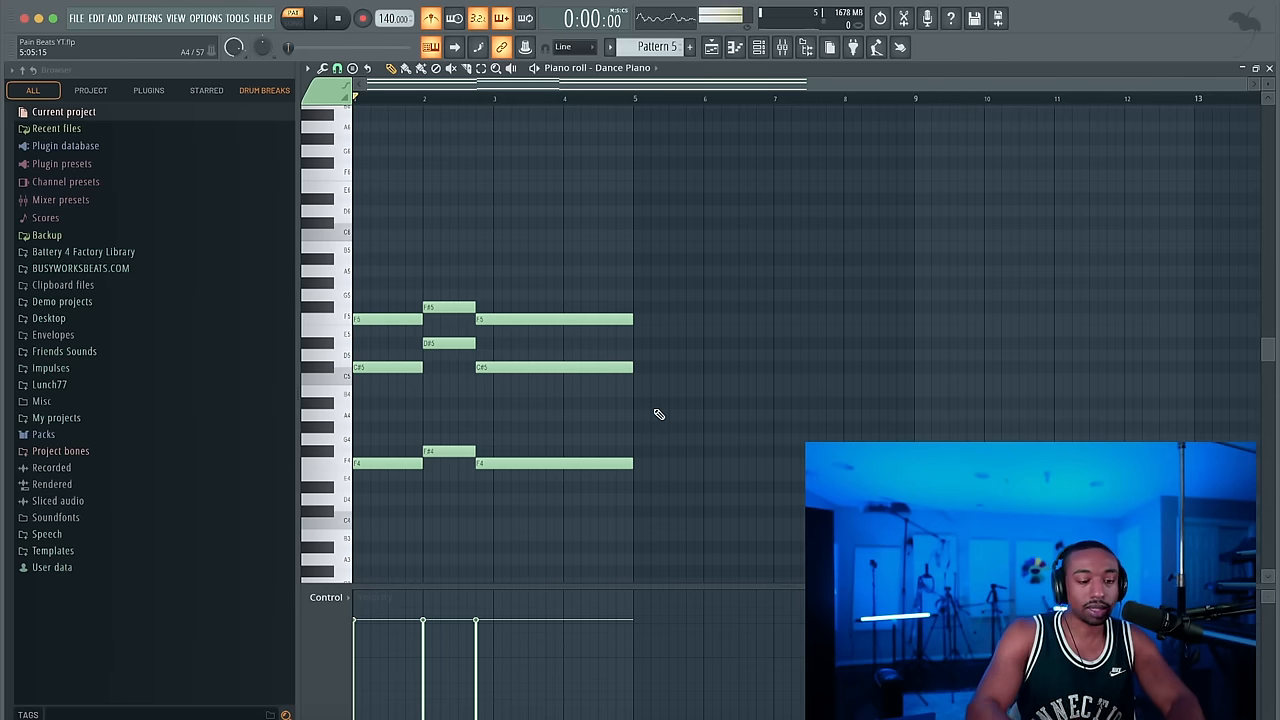
{"action": "left_click", "coordinate": [404, 68]}
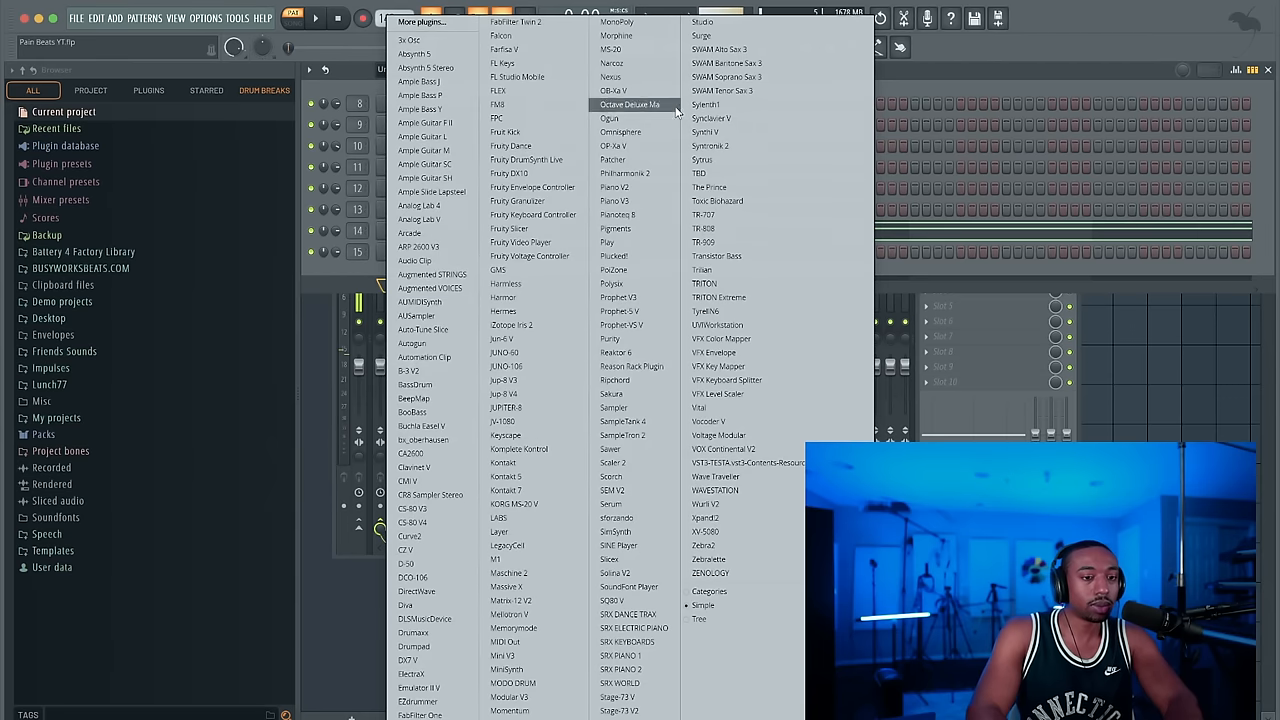
- Add a Pianoteq 8 channel to the rack and close its plugin window
{"action": "left_click", "coordinate": [616, 214]}
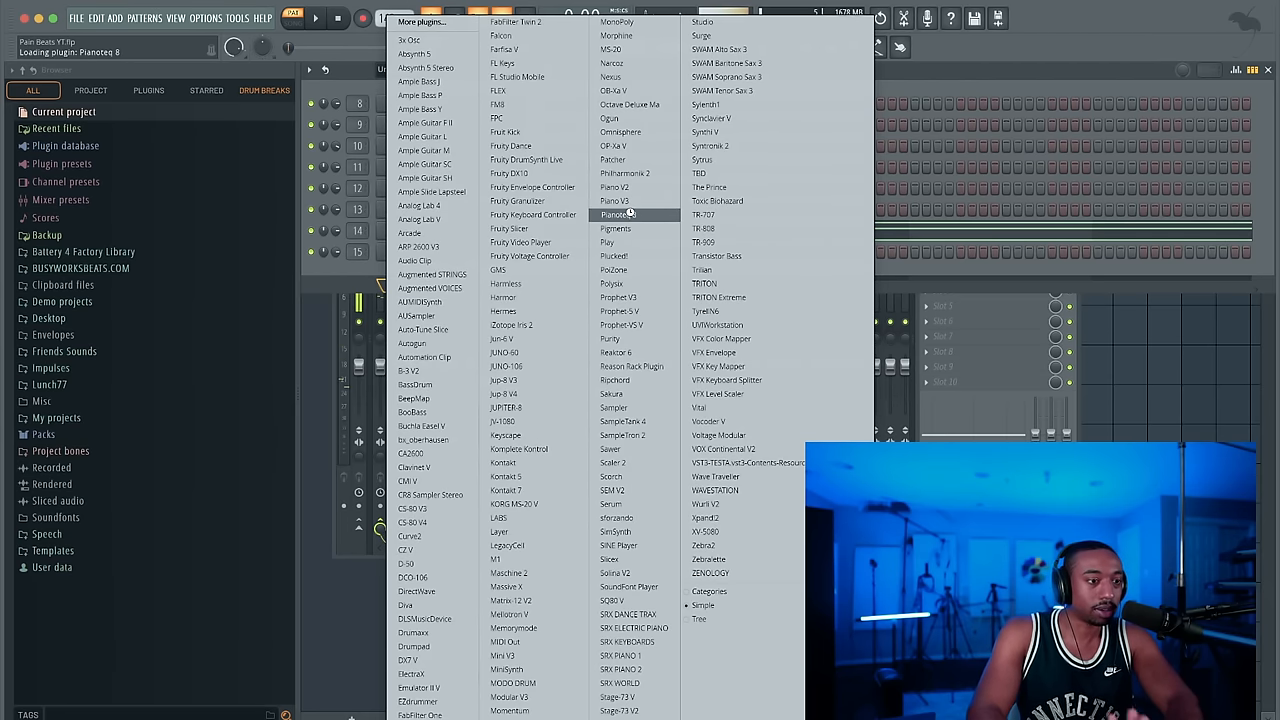
{"action": "left_click", "coordinate": [616, 214]}
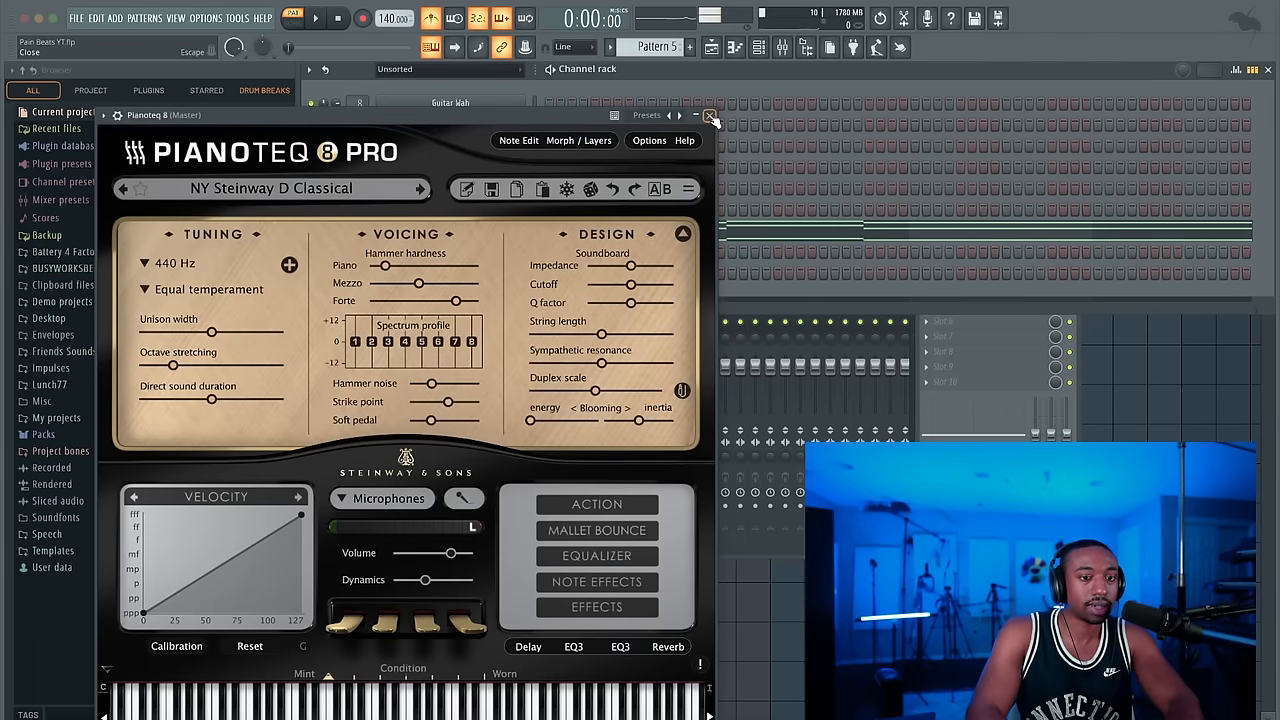
{"action": "left_click", "coordinate": [712, 116]}
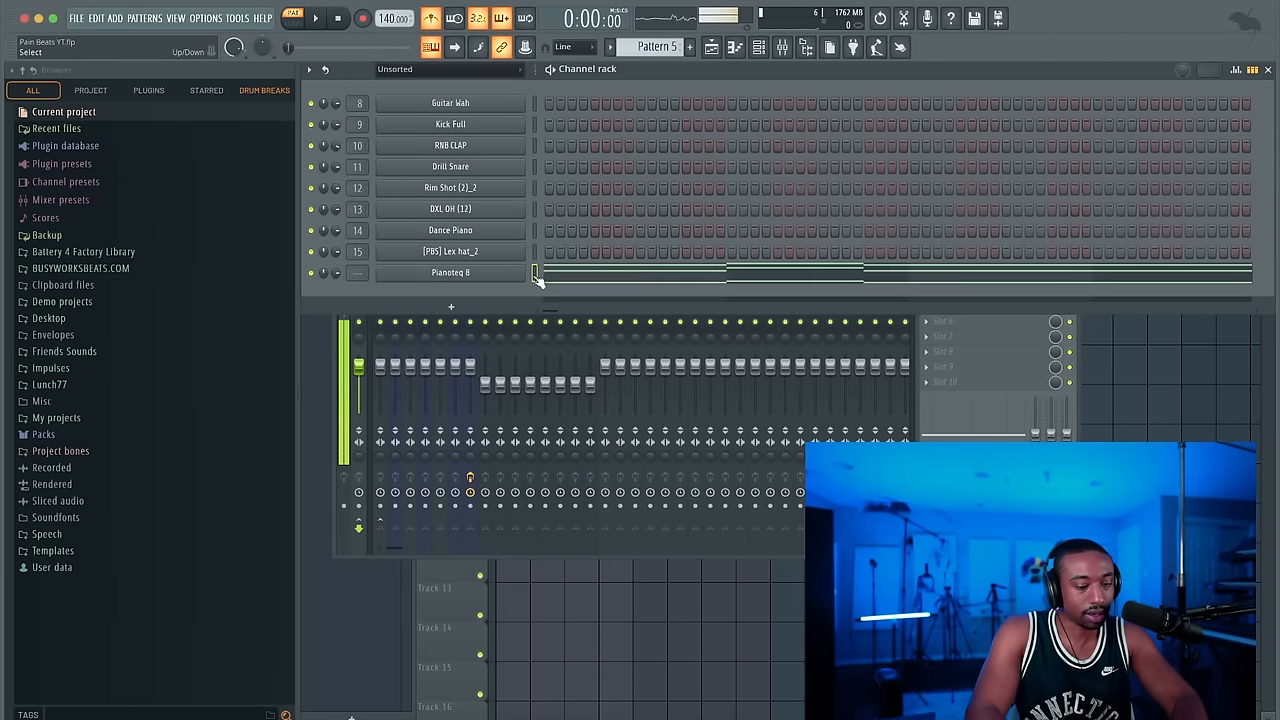
- Play the beat and switch to the playlist arrangement with F5
{"action": "left_click", "coordinate": [316, 18]}
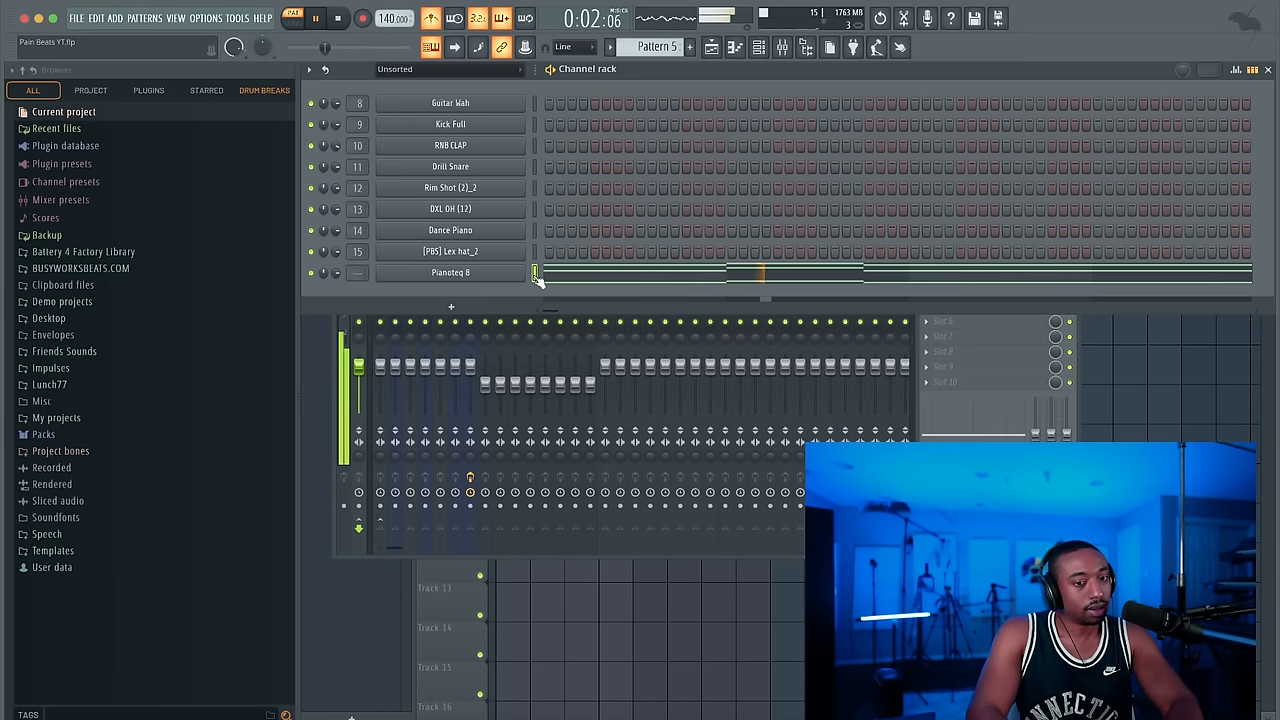
{"action": "left_click", "coordinate": [336, 18]}
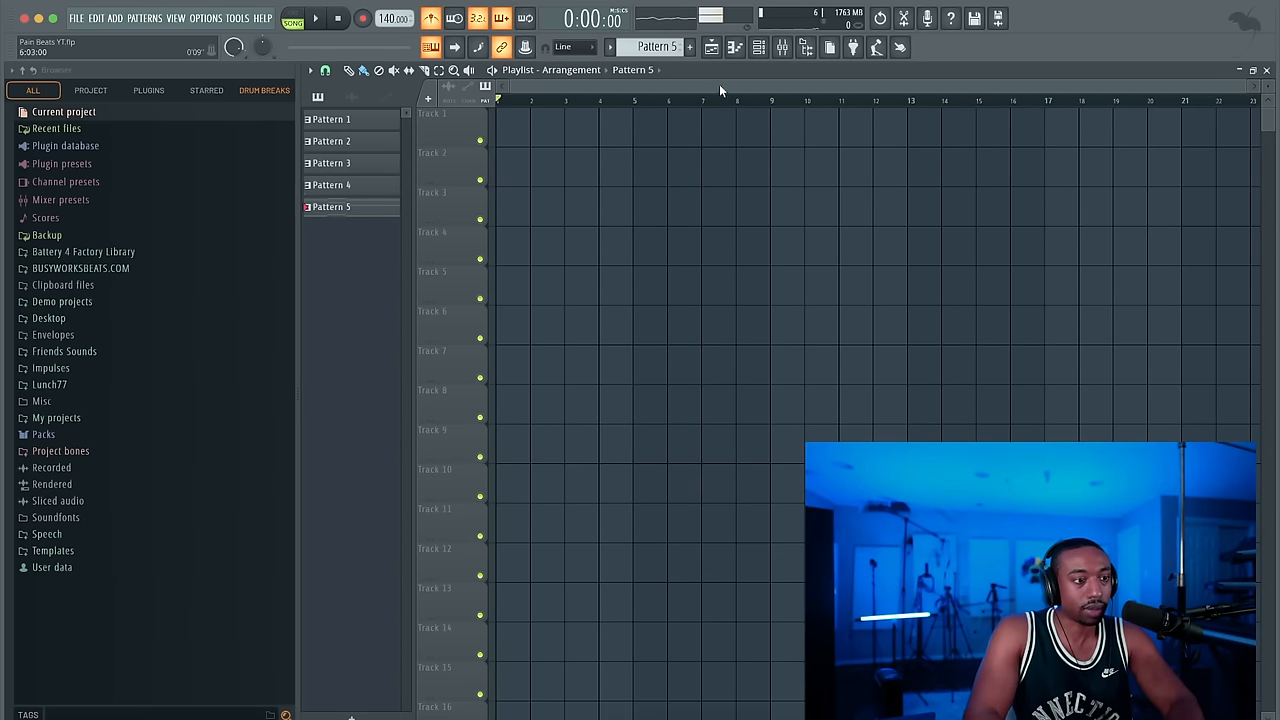
- Make Pattern 5 current at the start of the first playlist track
{"action": "left_click", "coordinate": [292, 22]}
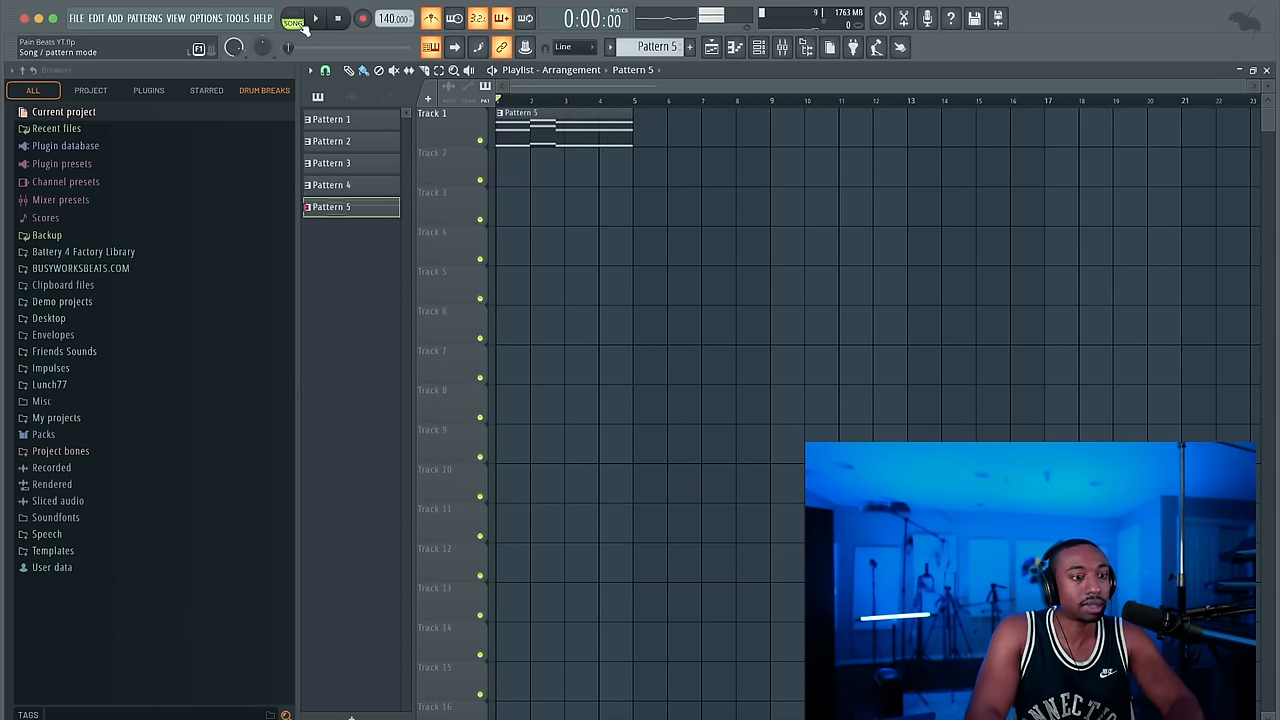
{"action": "left_click", "coordinate": [760, 48]}
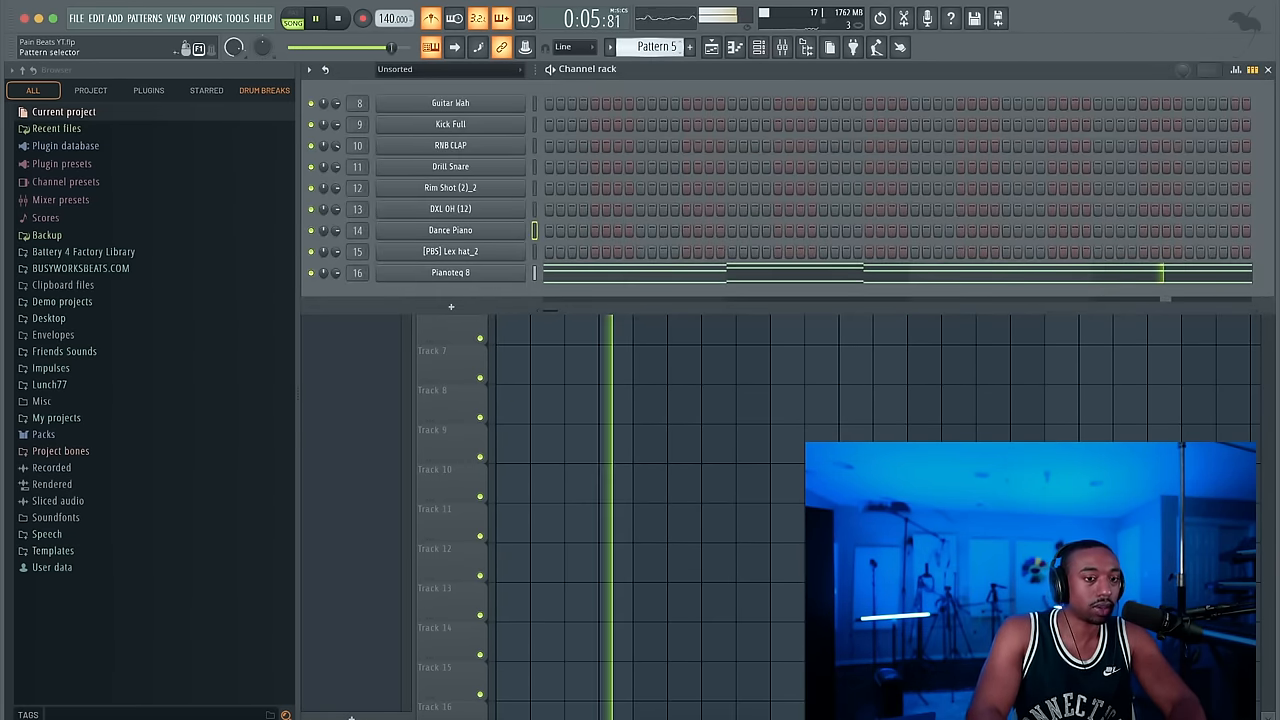
- Switch to Pattern 6, inspect the Guitar Wah sampler settings and close them
{"action": "left_click", "coordinate": [688, 46]}
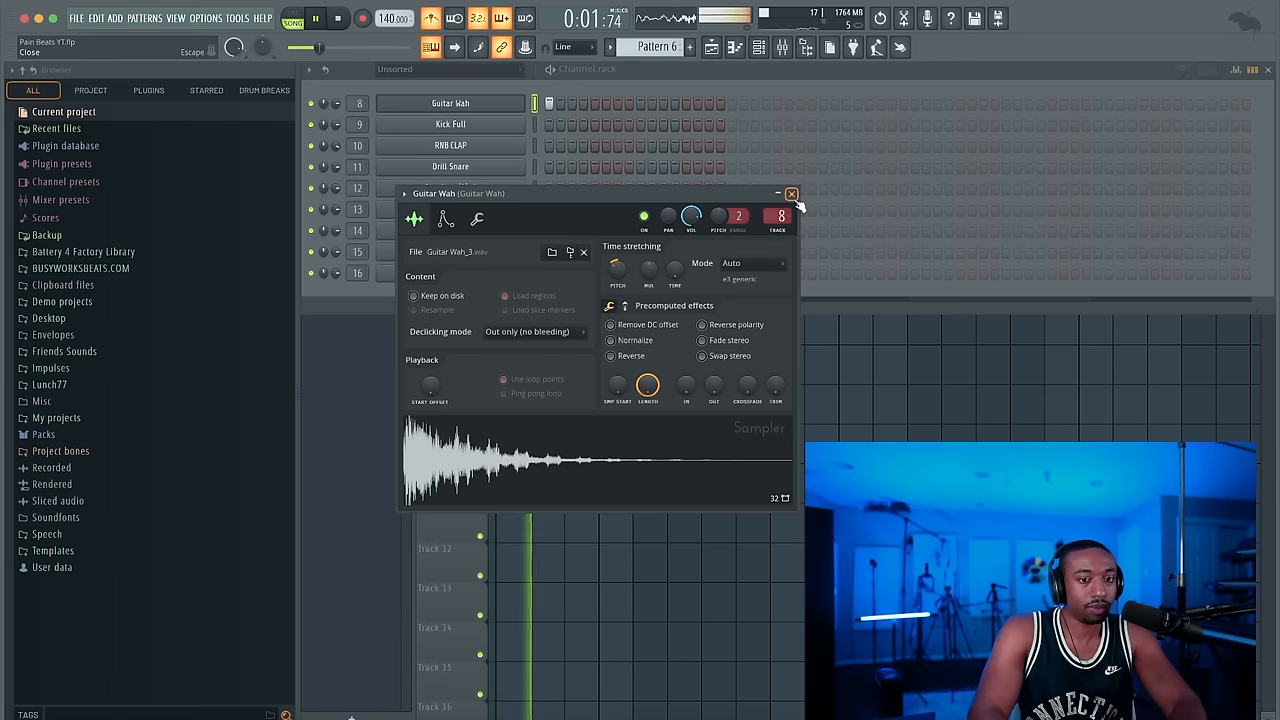
{"action": "left_click", "coordinate": [792, 192]}
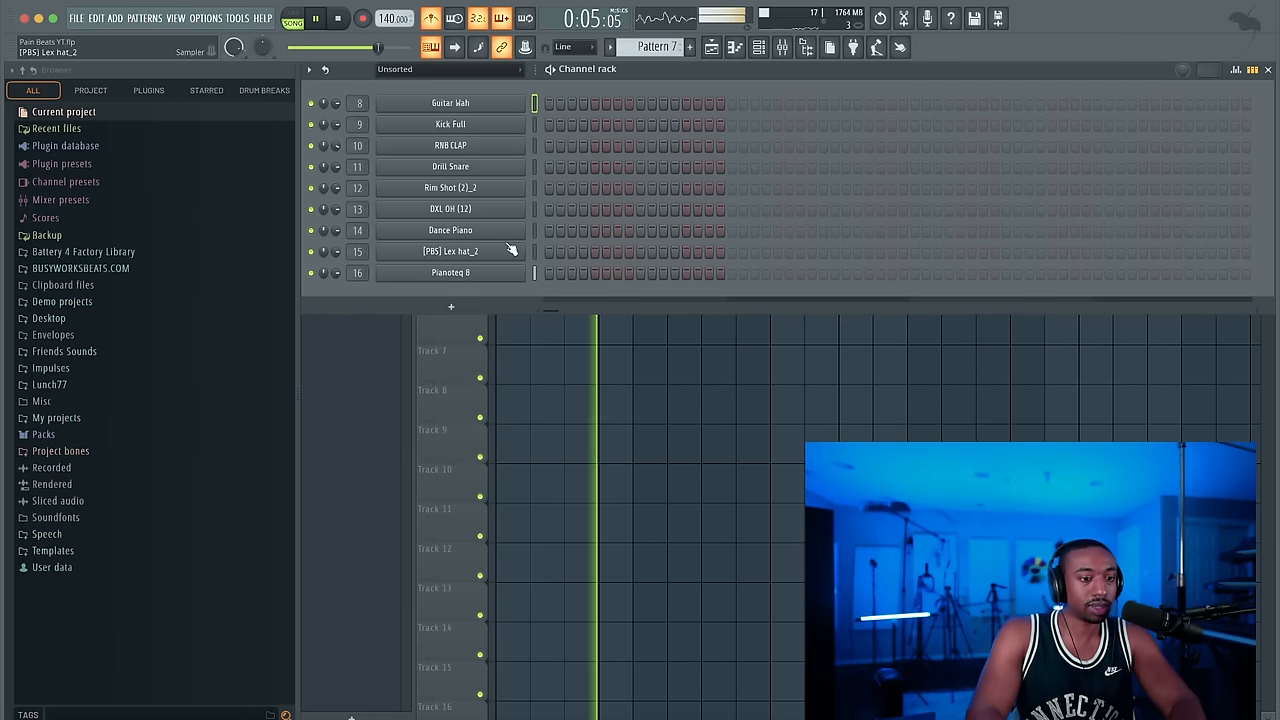
- Copy the hi-hat channel's step pattern from its right-click menu
{"action": "right_click", "coordinate": [450, 252]}
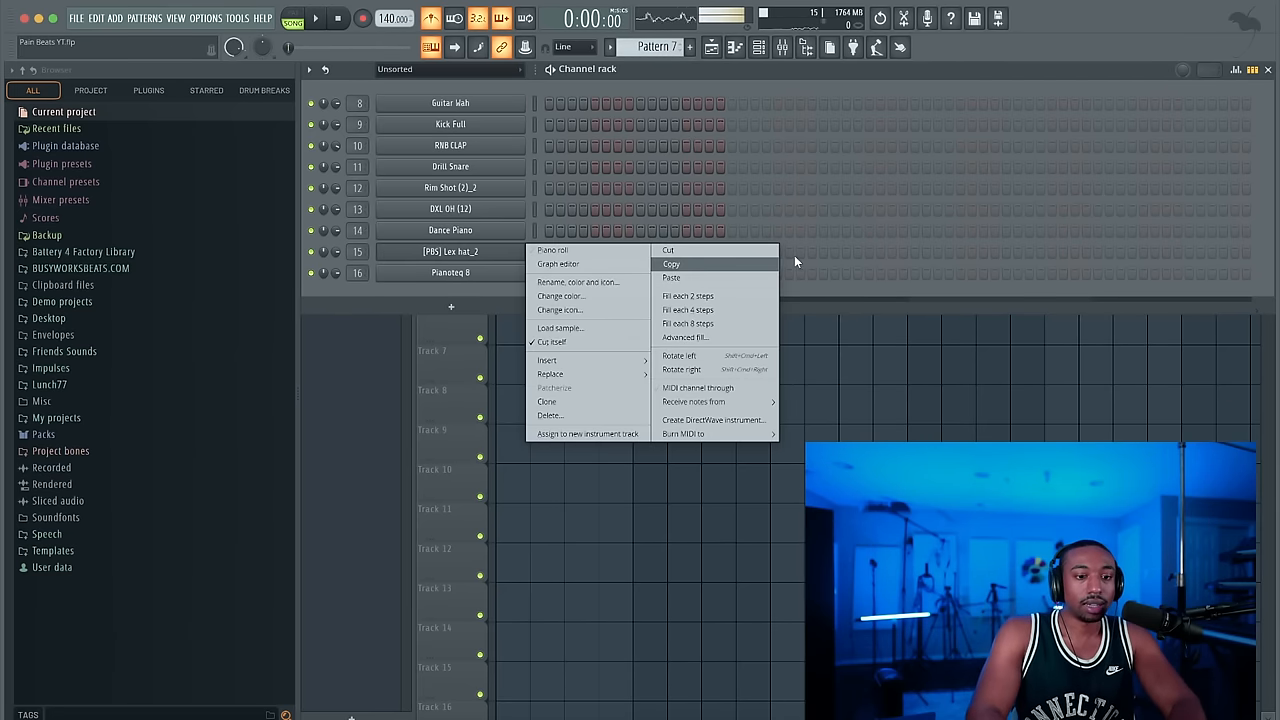
{"action": "left_click", "coordinate": [688, 296]}
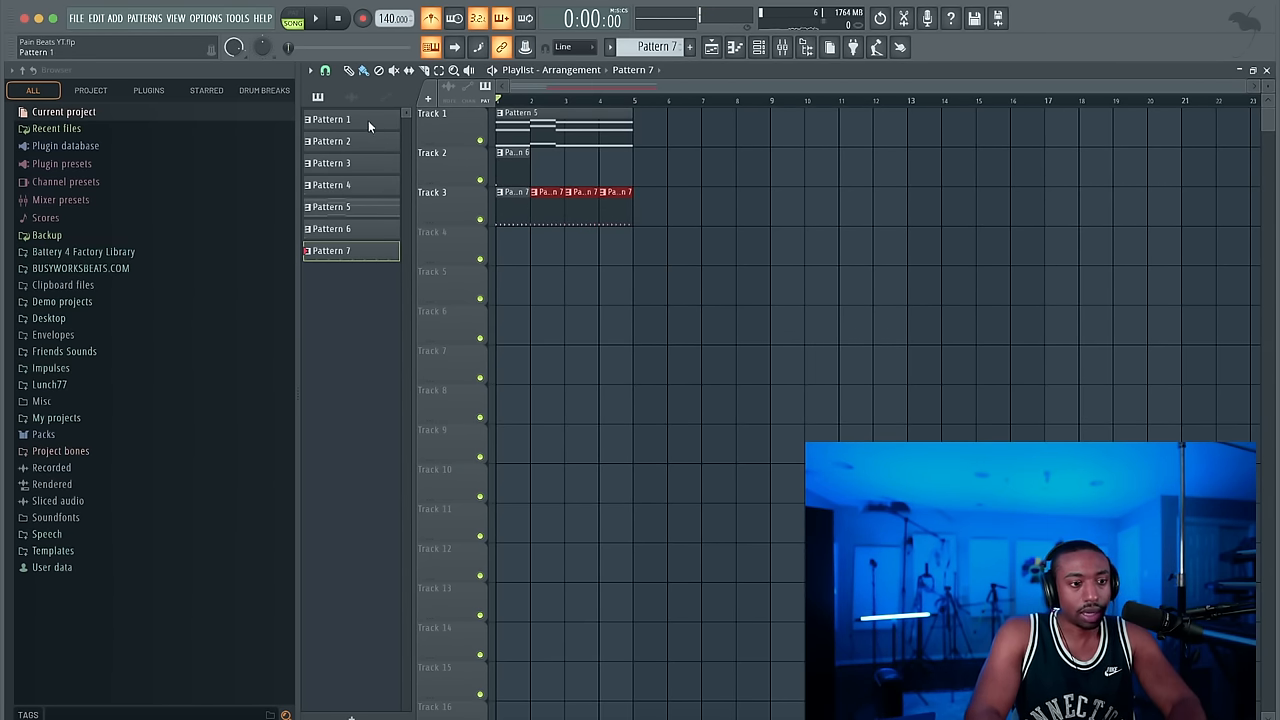
- Make Pattern 1 current and delete Pattern 4 from the playlist's pattern list
{"action": "left_click", "coordinate": [332, 120]}
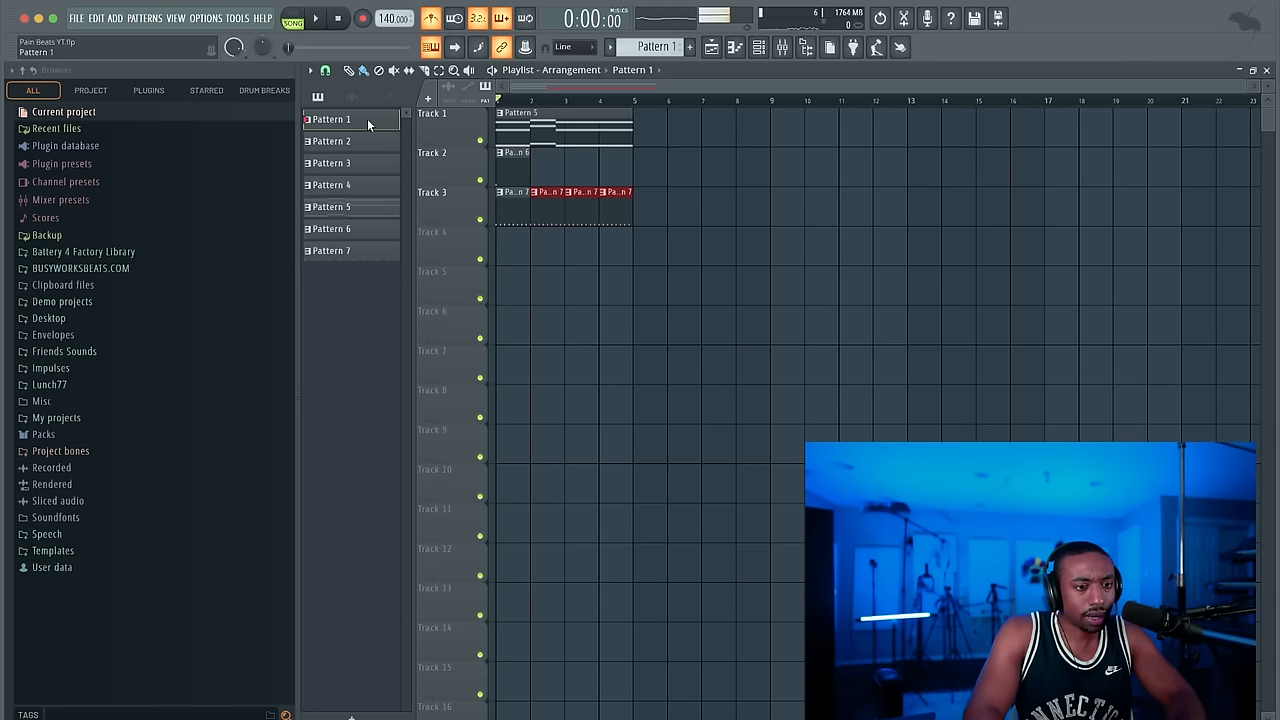
{"action": "right_click", "coordinate": [332, 184]}
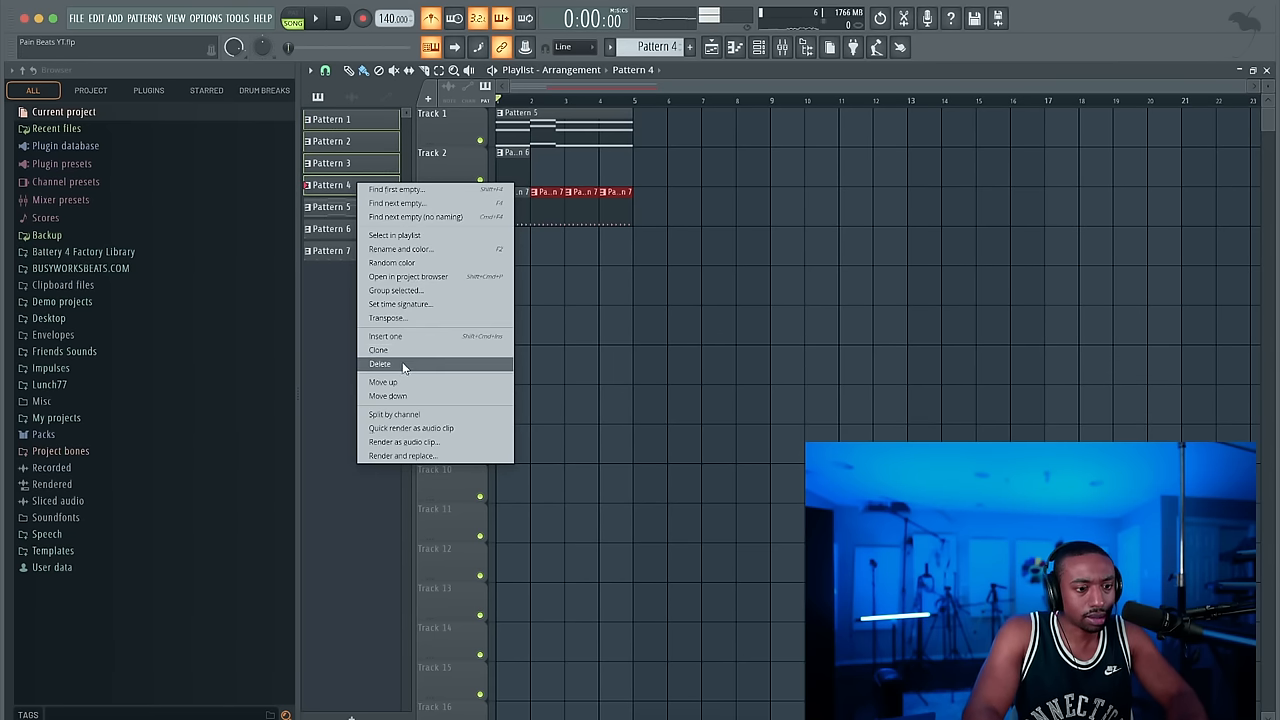
{"action": "left_click", "coordinate": [380, 364]}
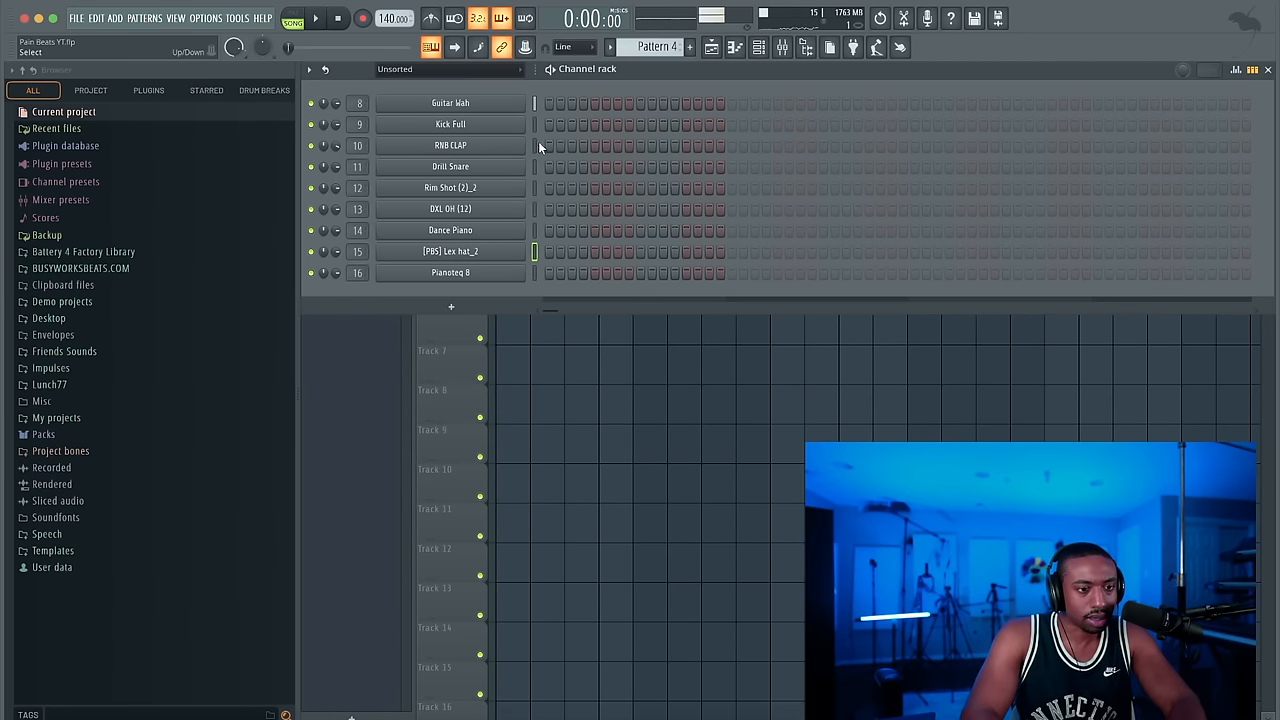
- Place repeating clap hits in the RNB CLAP step row
{"action": "left_click", "coordinate": [316, 18]}
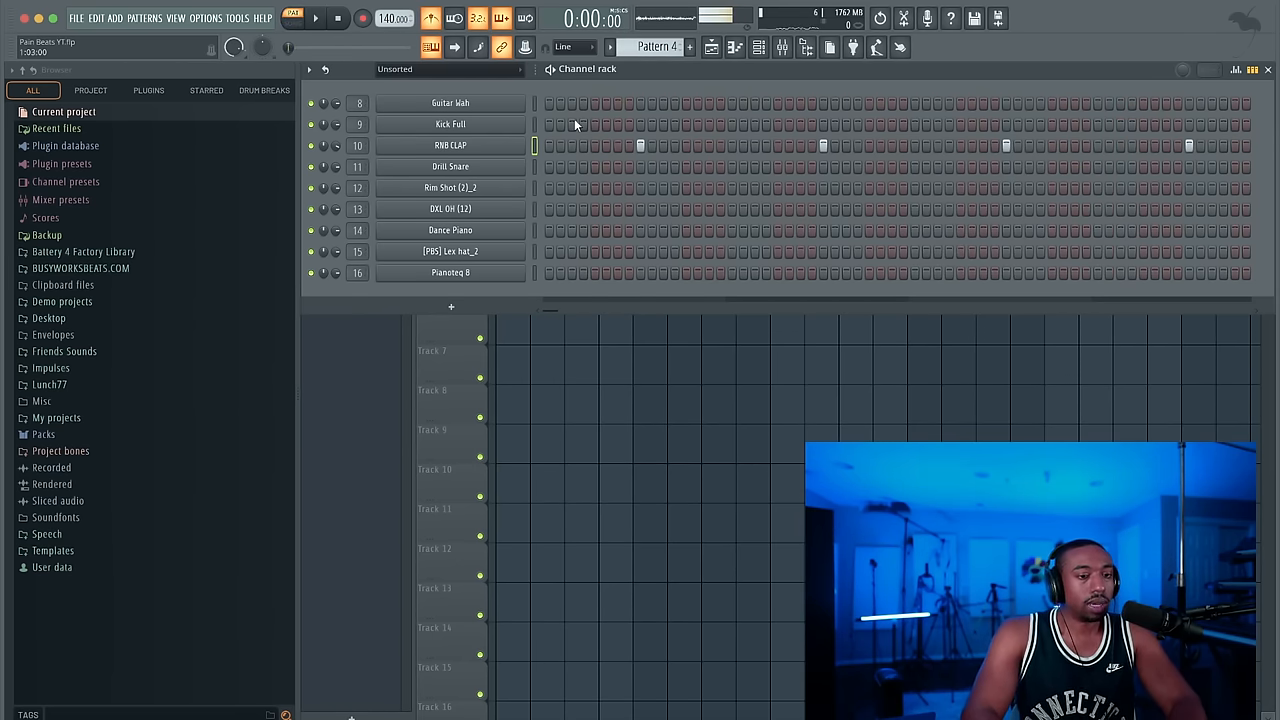
{"action": "left_click", "coordinate": [316, 18]}
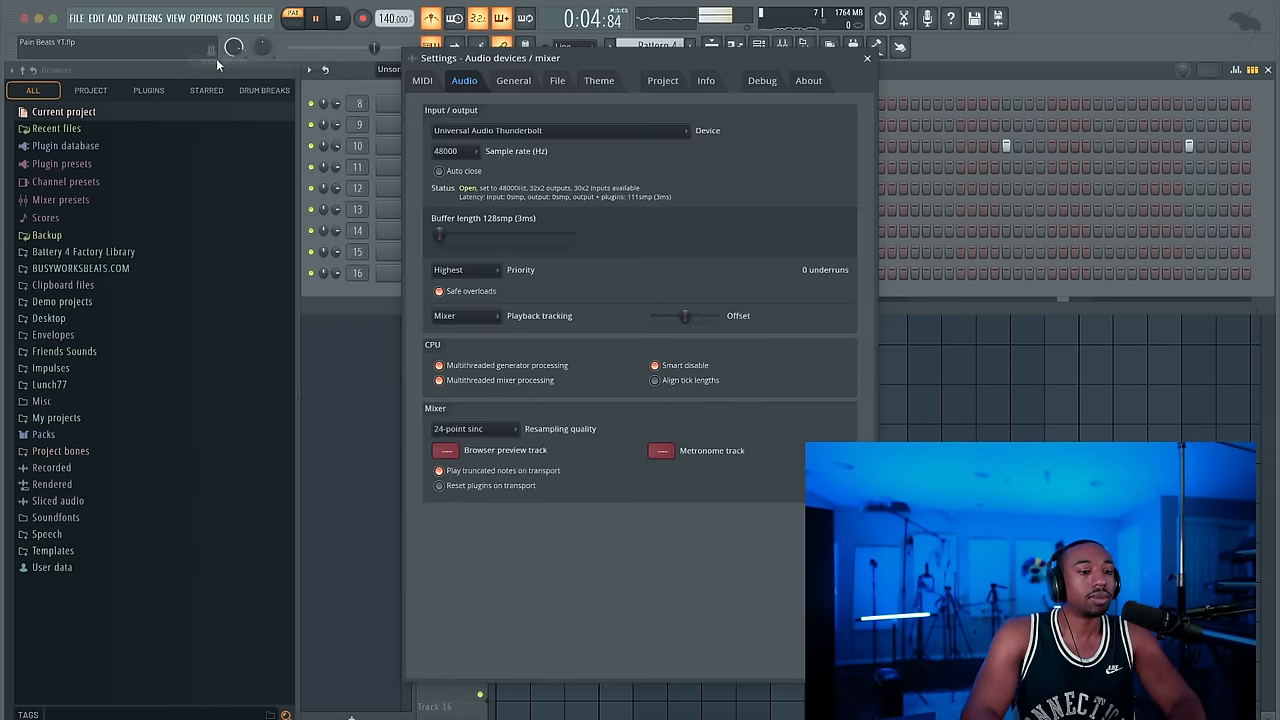
- Dismiss the Audio settings and adjust the Lex hat_2 sample's end offset knob
{"action": "left_click", "coordinate": [866, 56]}
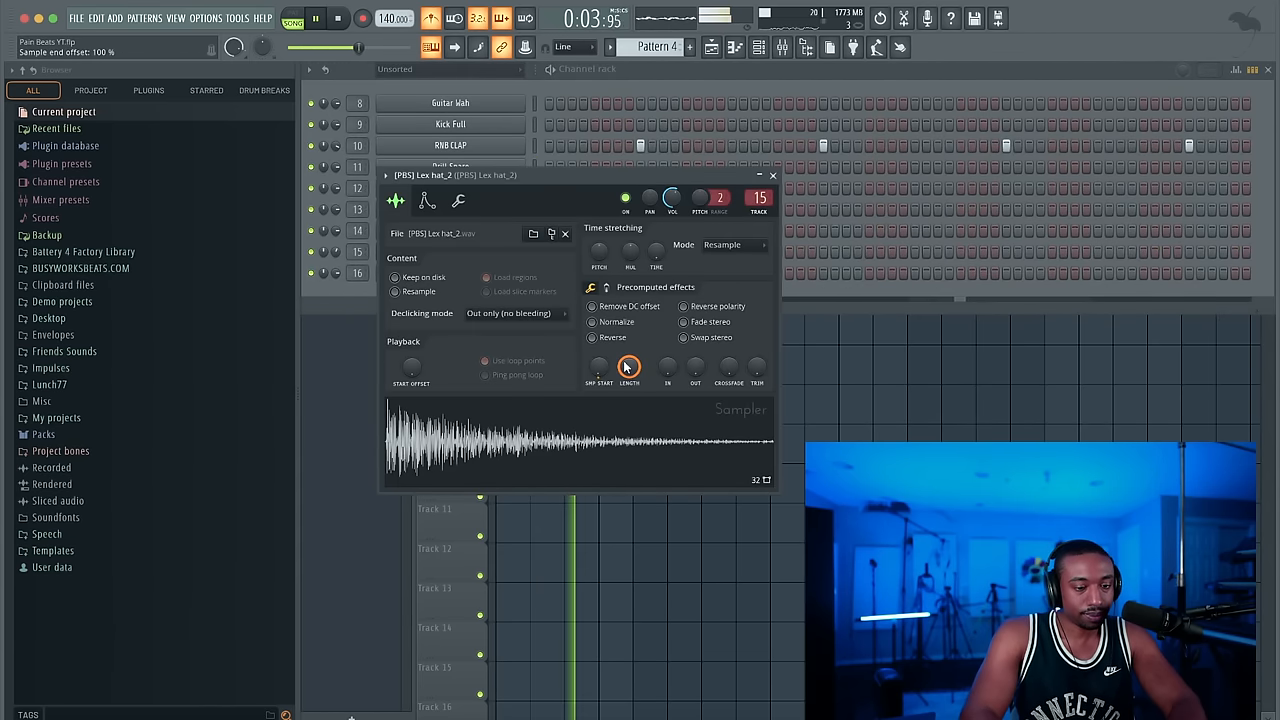
{"action": "left_click", "coordinate": [628, 368]}
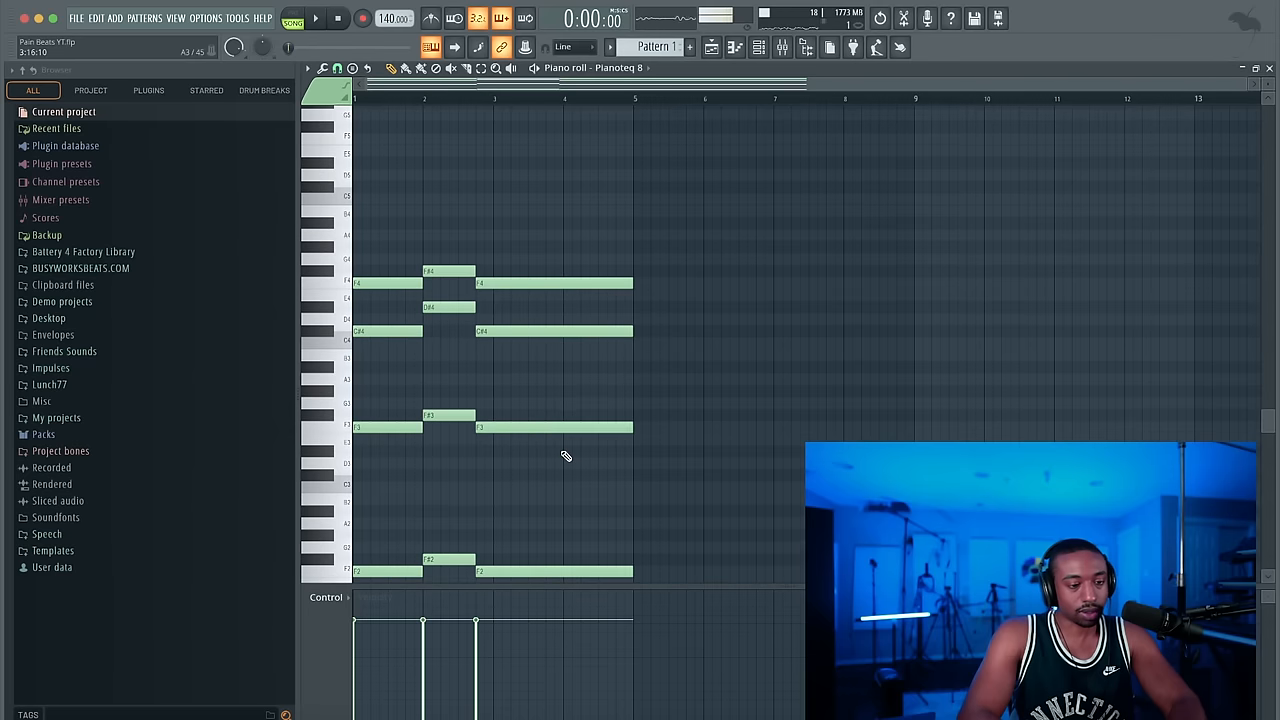
- Pitch the Guitar Wah sample down to -800 cents and close its sampler
{"action": "left_click", "coordinate": [316, 18]}
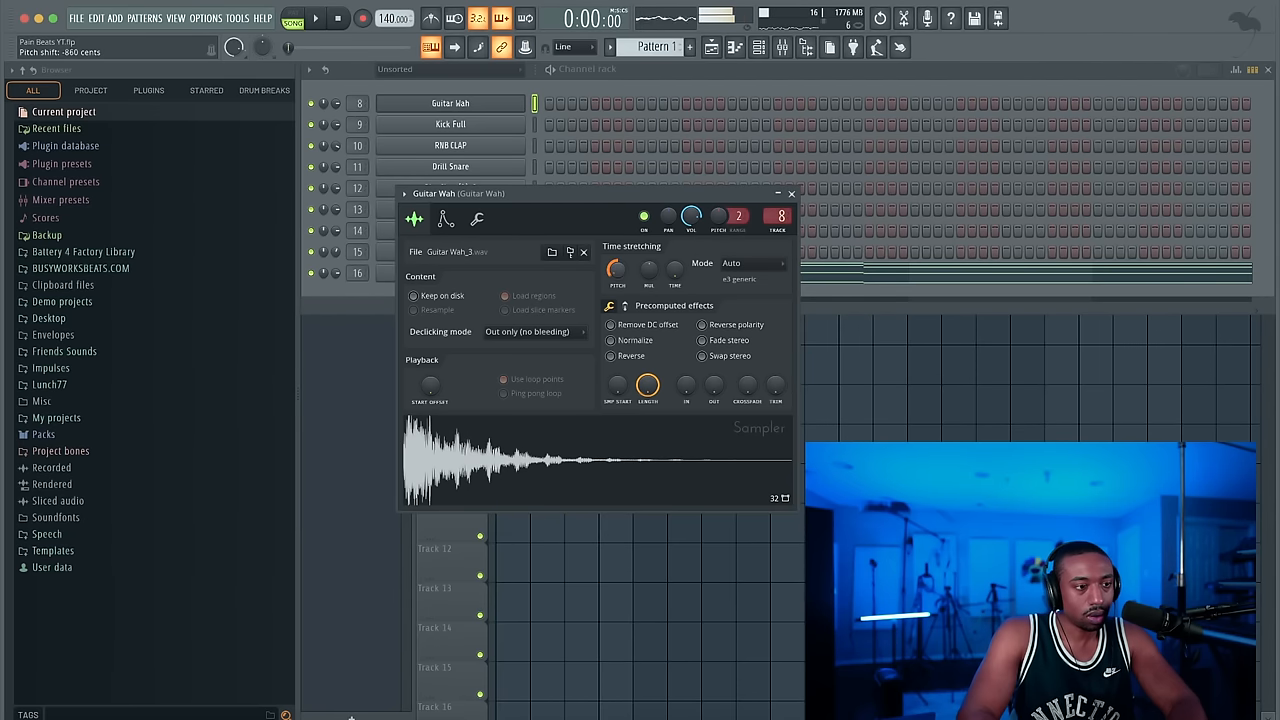
{"action": "left_click", "coordinate": [316, 18]}
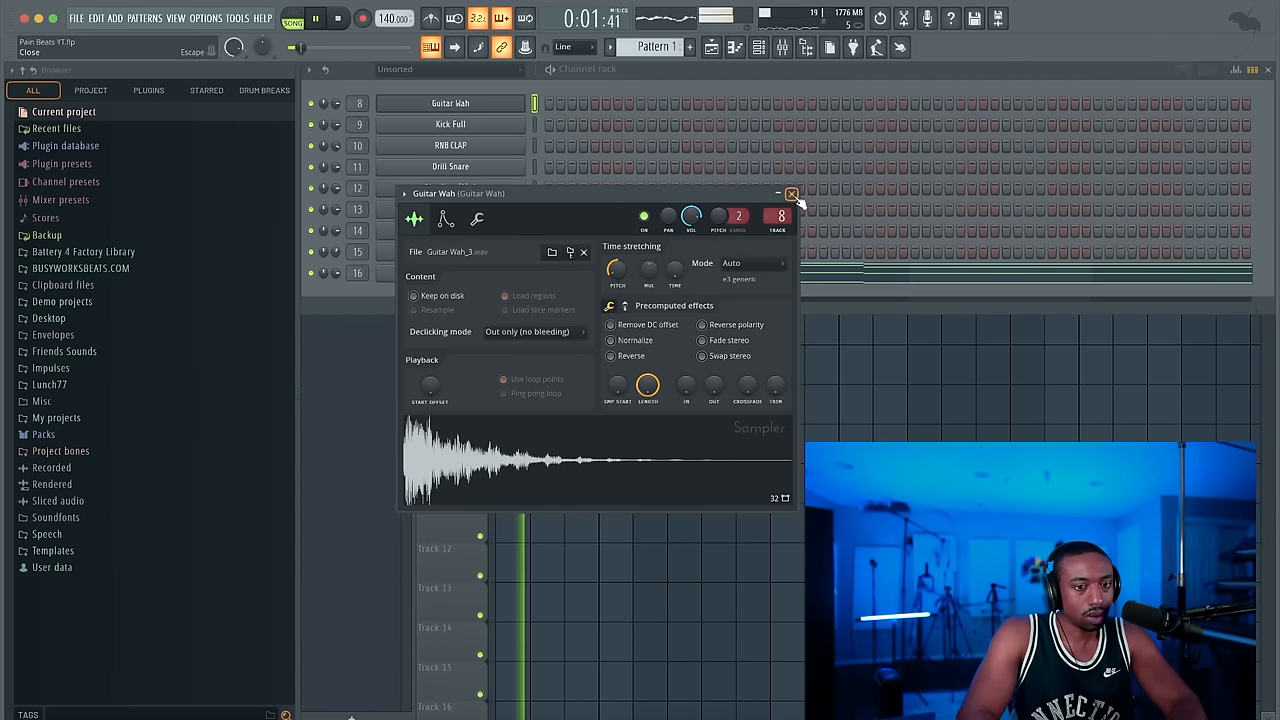
{"action": "left_click", "coordinate": [792, 192]}
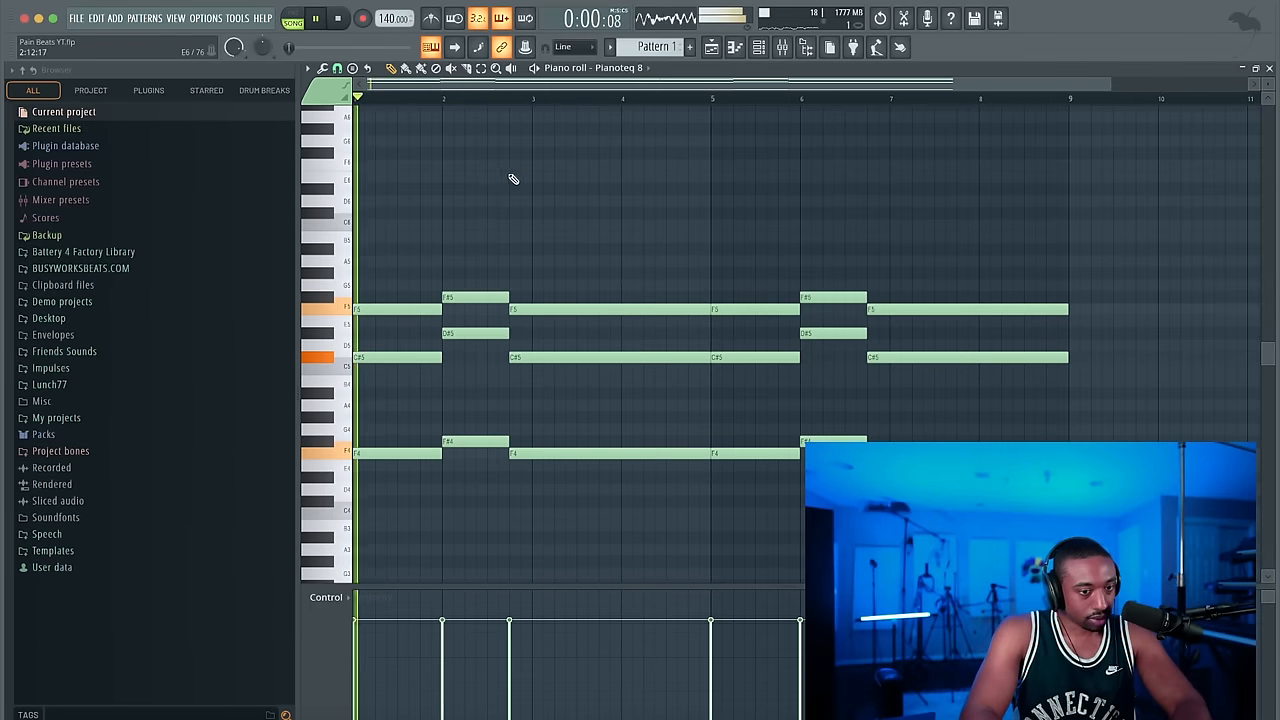
- Add chords to the Pianoteq 8 progression and lengthen its final chord
{"action": "left_click", "coordinate": [316, 18]}
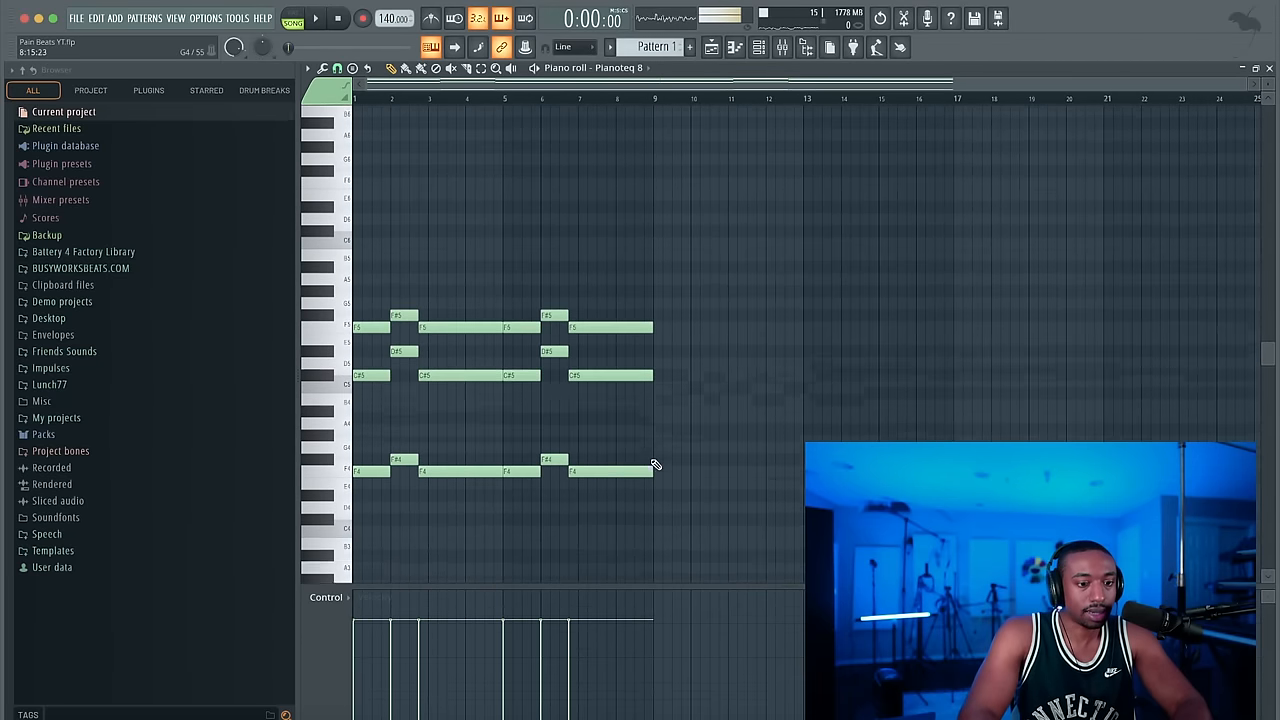
{"action": "left_click", "coordinate": [712, 48]}
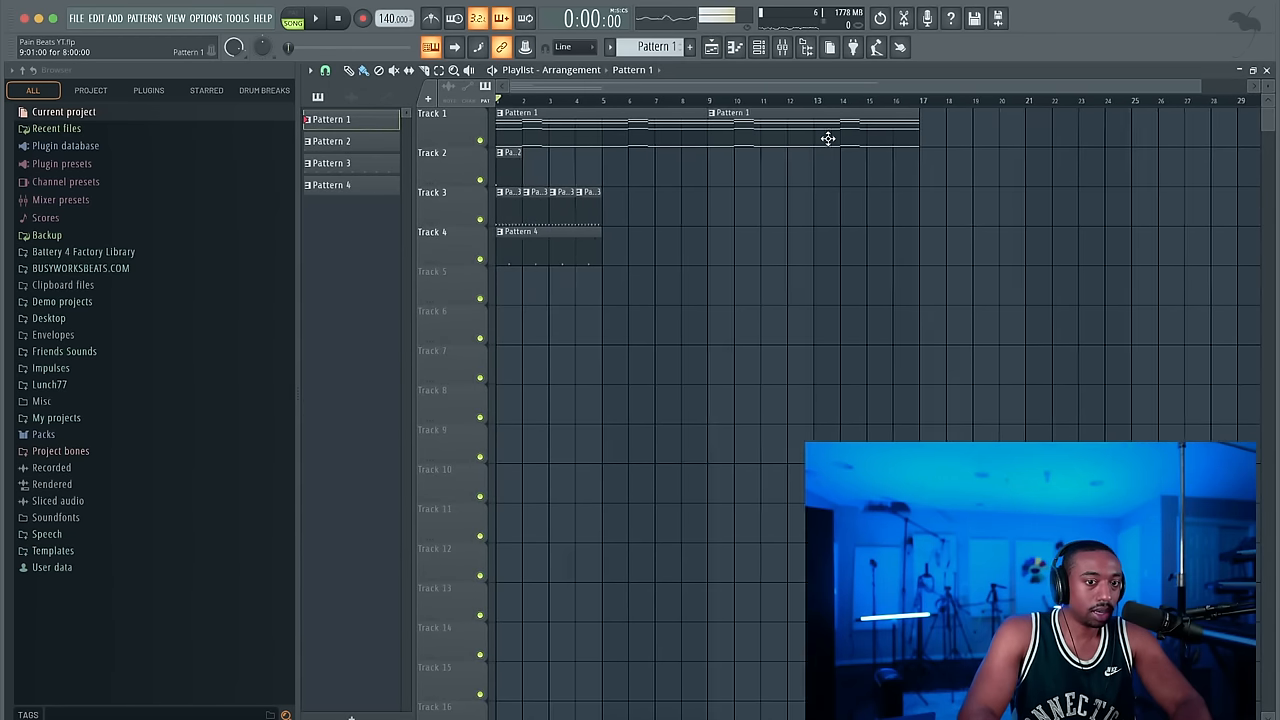
- Create Pattern 5, paint it on Track 4 and drag the clip into position
{"action": "right_click", "coordinate": [828, 138]}
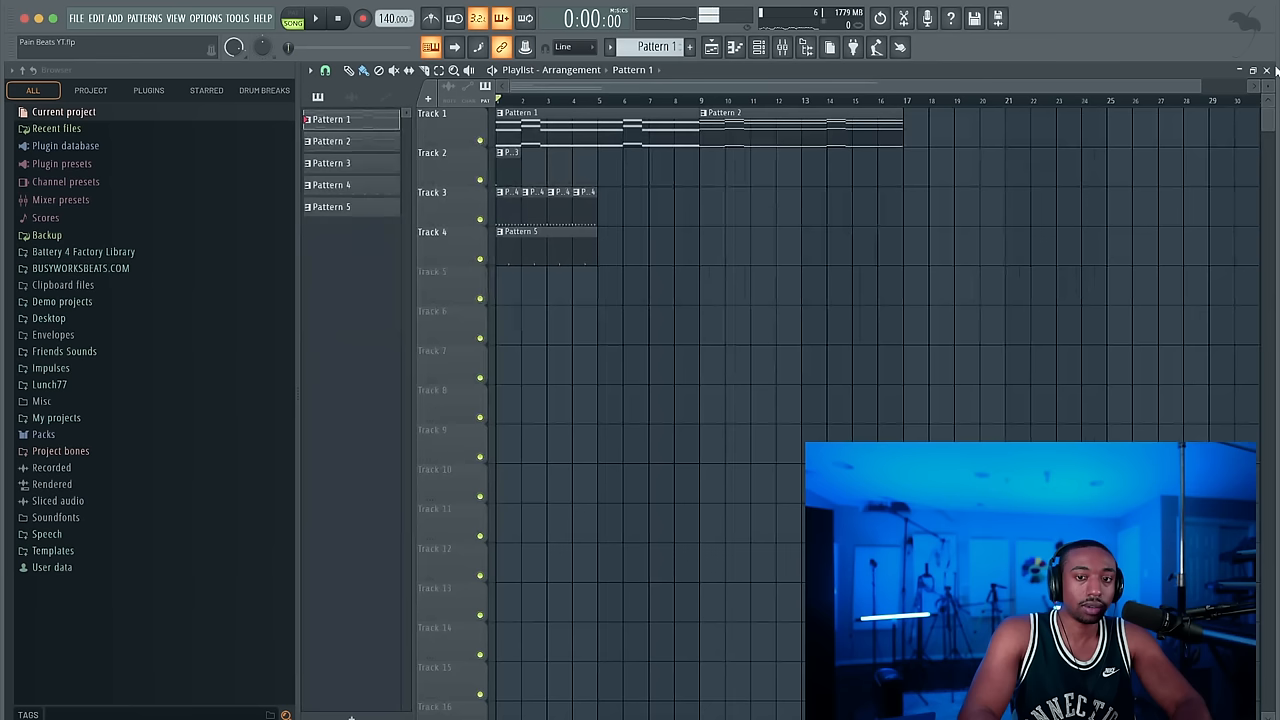
{"action": "left_click", "coordinate": [316, 18]}
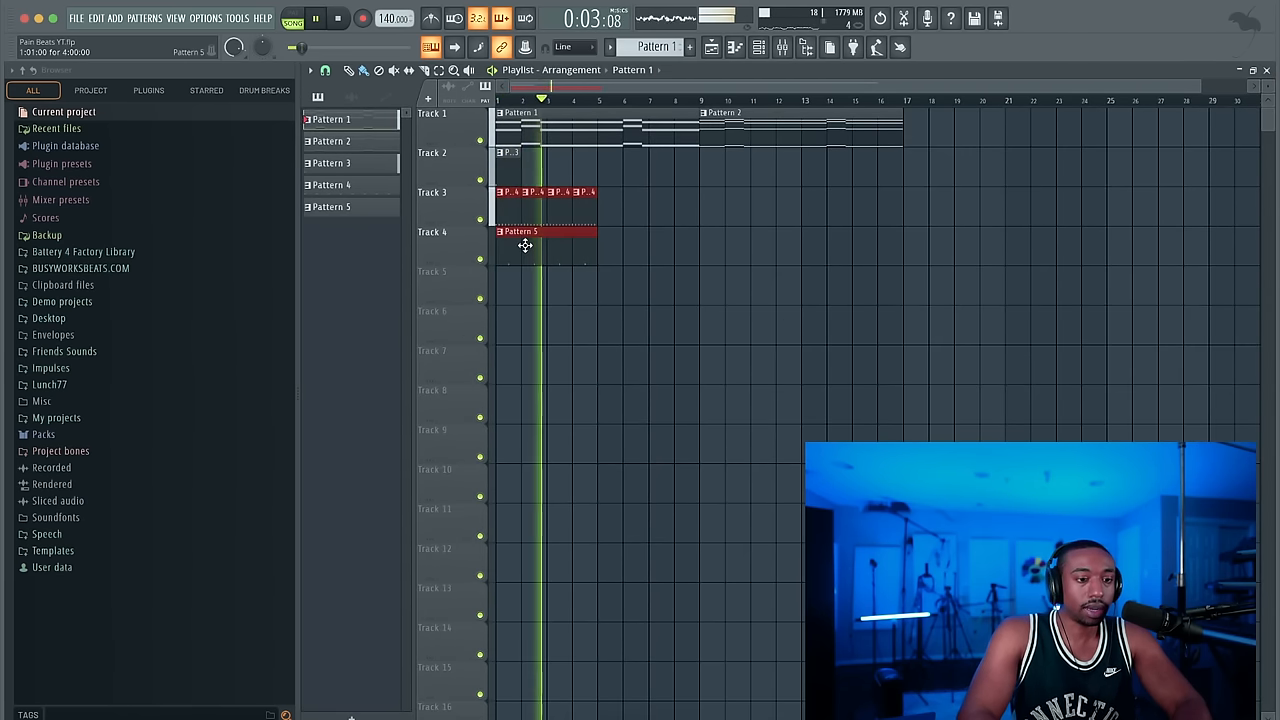
{"action": "left_click_drag", "start_coordinate": [500, 200], "coordinate": [636, 258]}
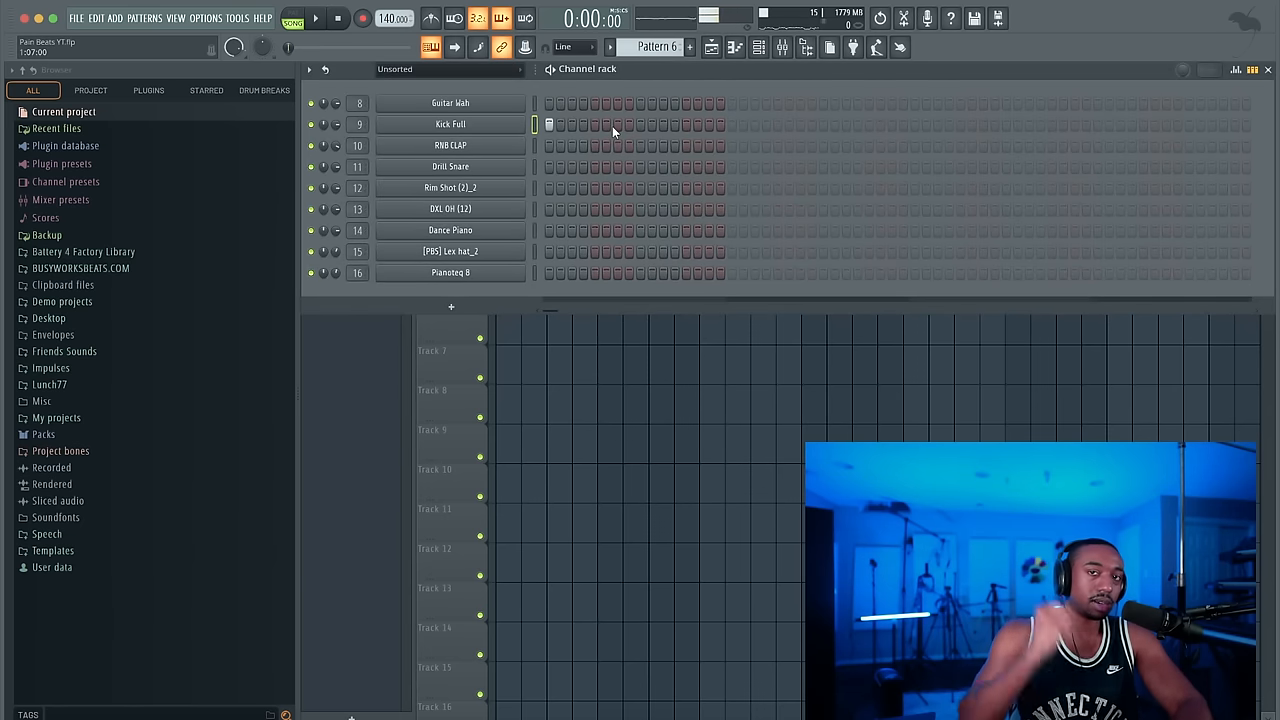
- Add two kick hits to the Kick Full row of the step sequencer
{"action": "left_click", "coordinate": [620, 124]}
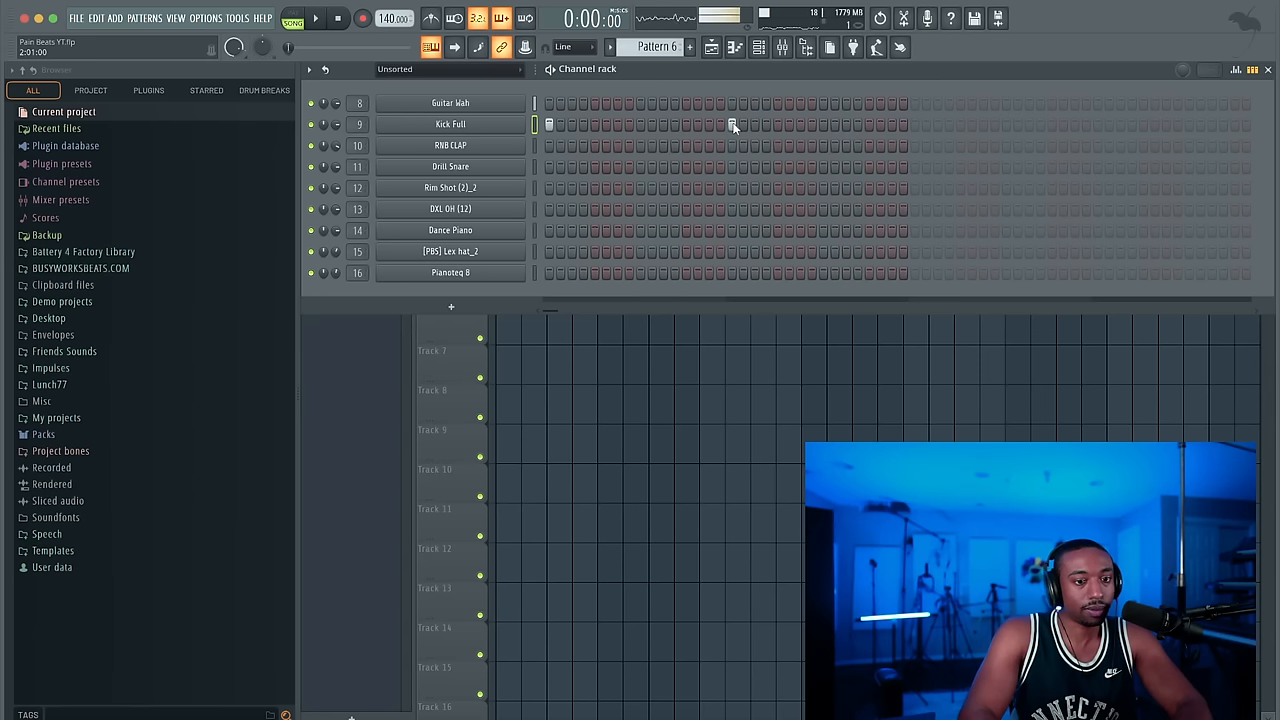
{"action": "left_click", "coordinate": [316, 18]}
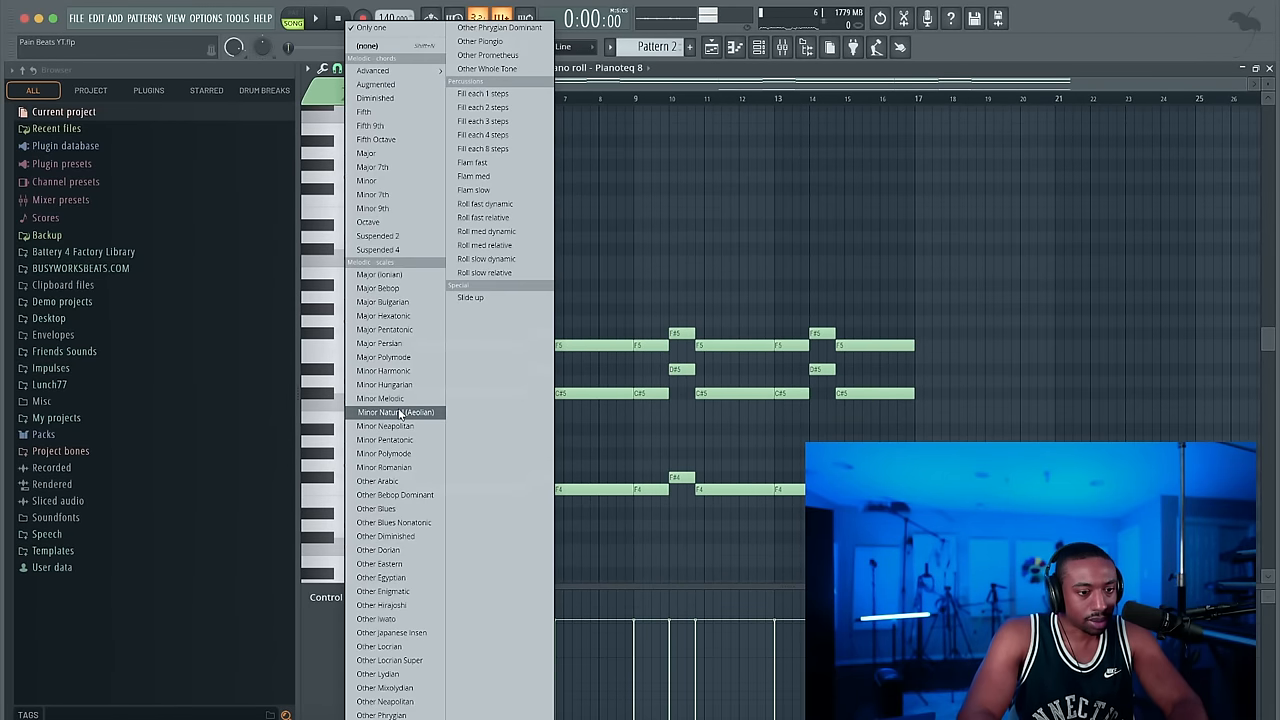
- Choose the chord shape from the Stamp list for the Pianoteq 8 pattern
{"action": "left_click", "coordinate": [396, 412]}
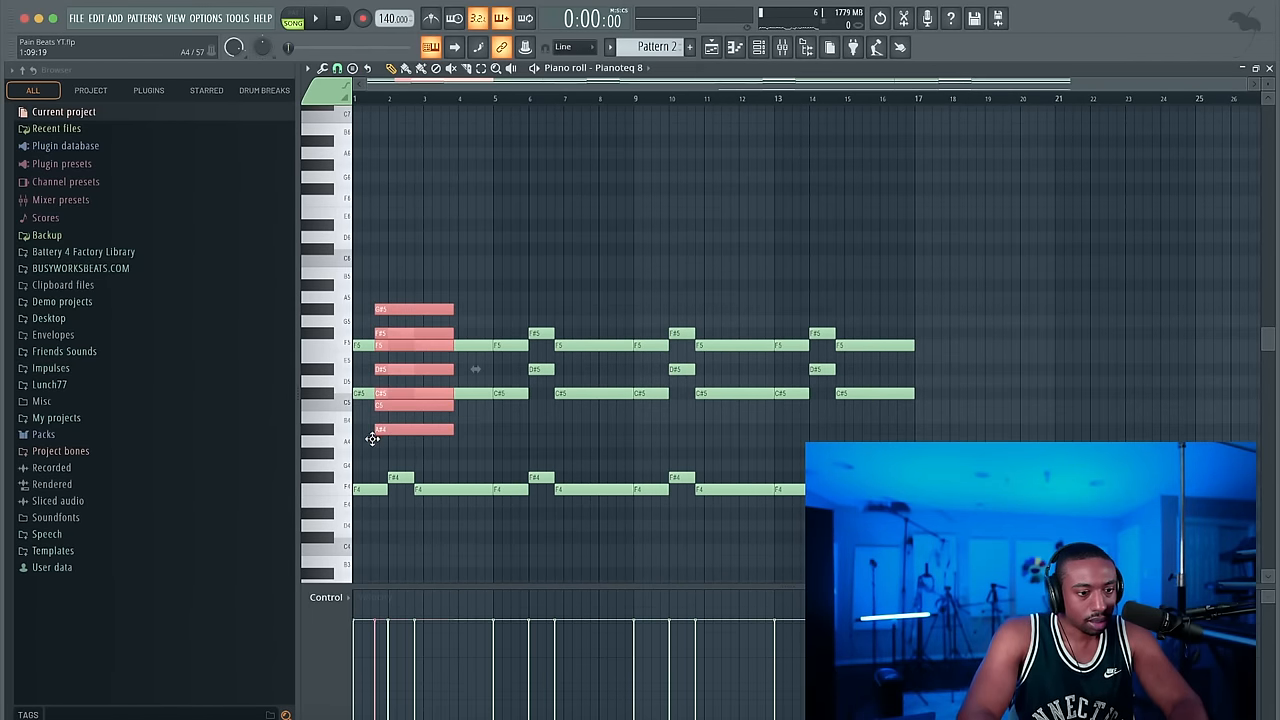